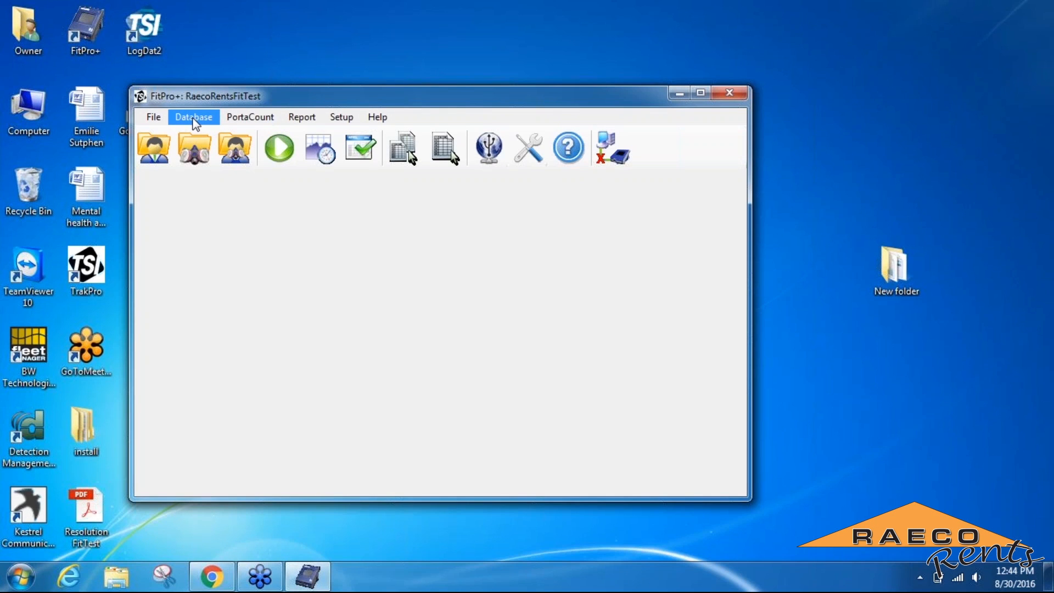
- Start a new database link via Database > Change Active > New Link
{"action": "left_click", "coordinate": [194, 116]}
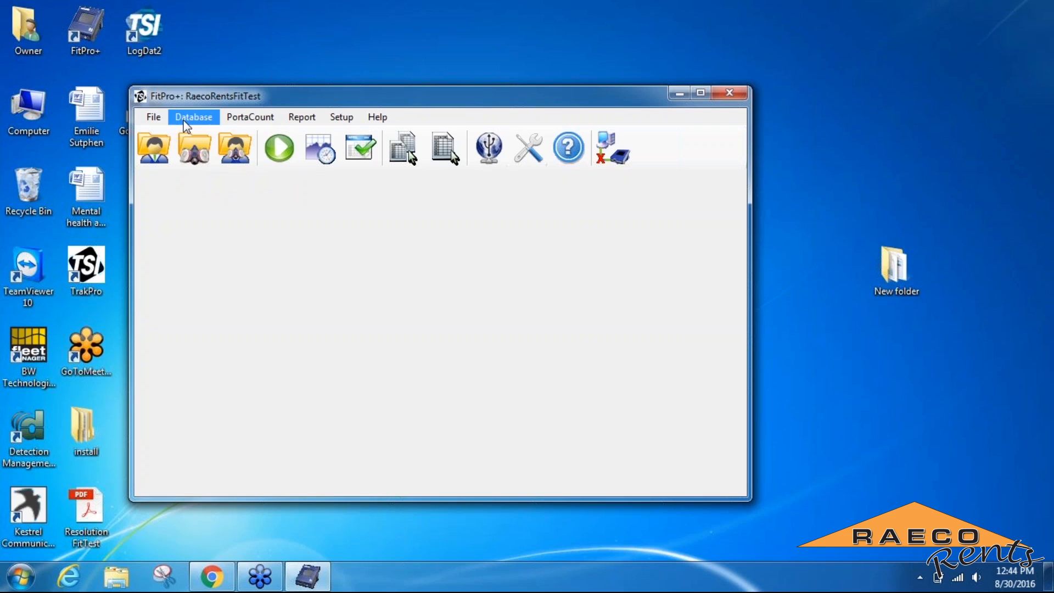
{"action": "left_click", "coordinate": [194, 117]}
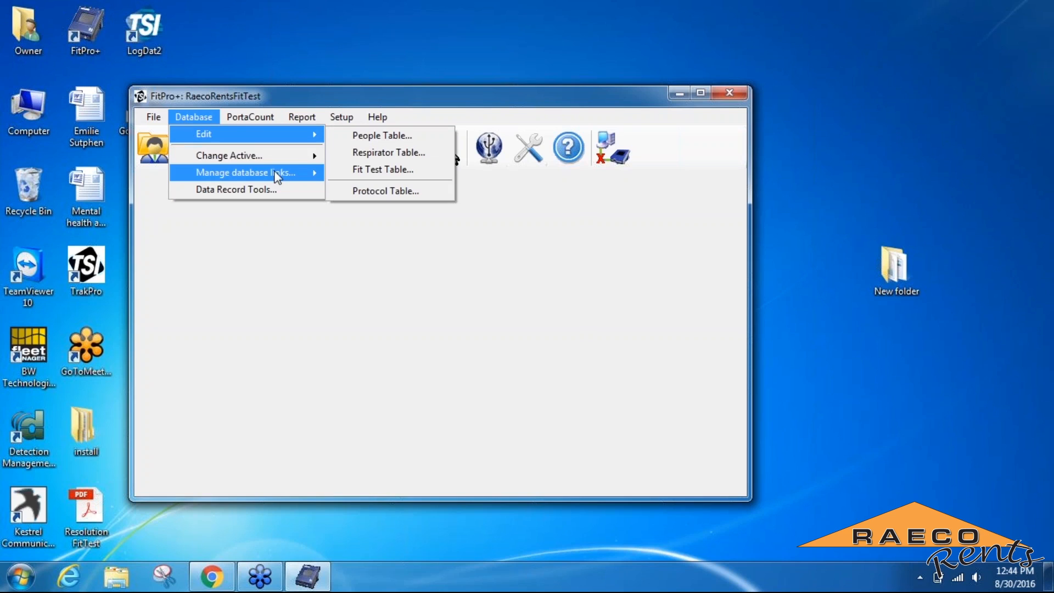
{"action": "mouse_move", "coordinate": [229, 155]}
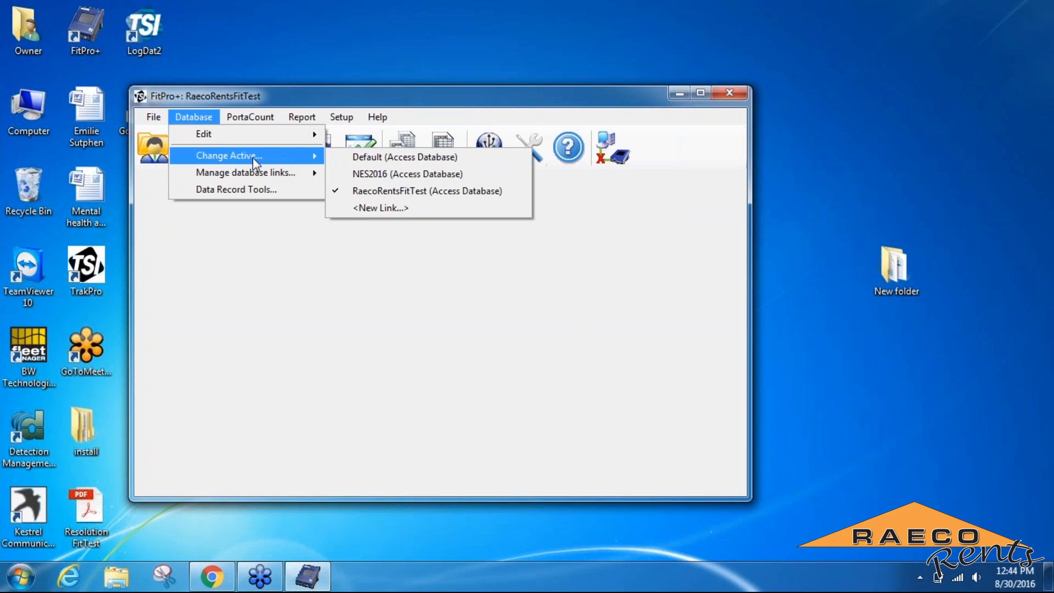
{"action": "mouse_move", "coordinate": [406, 174]}
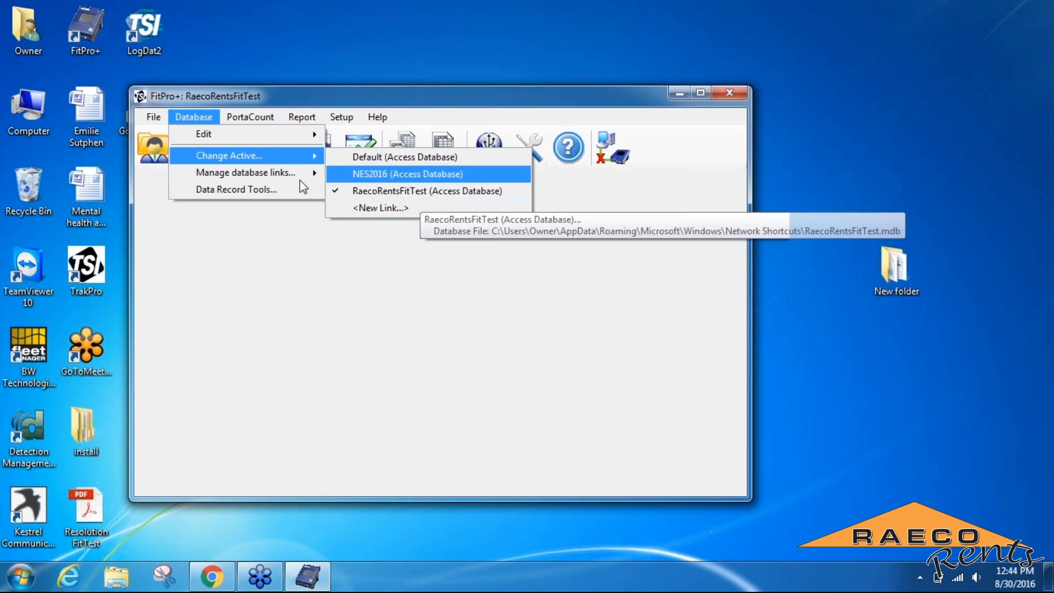
{"action": "mouse_move", "coordinate": [403, 208]}
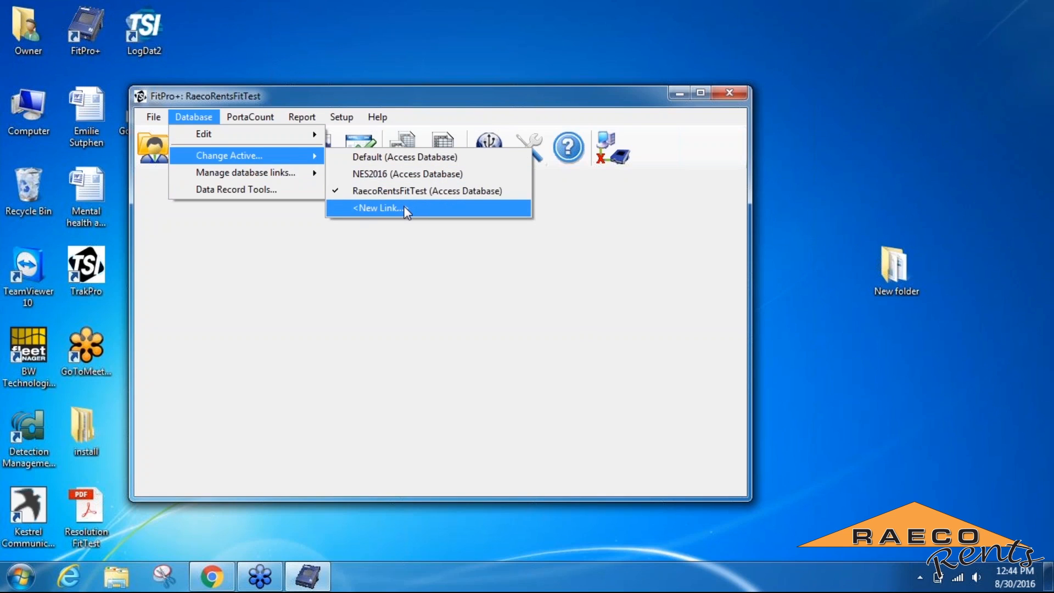
{"action": "left_click", "coordinate": [377, 208]}
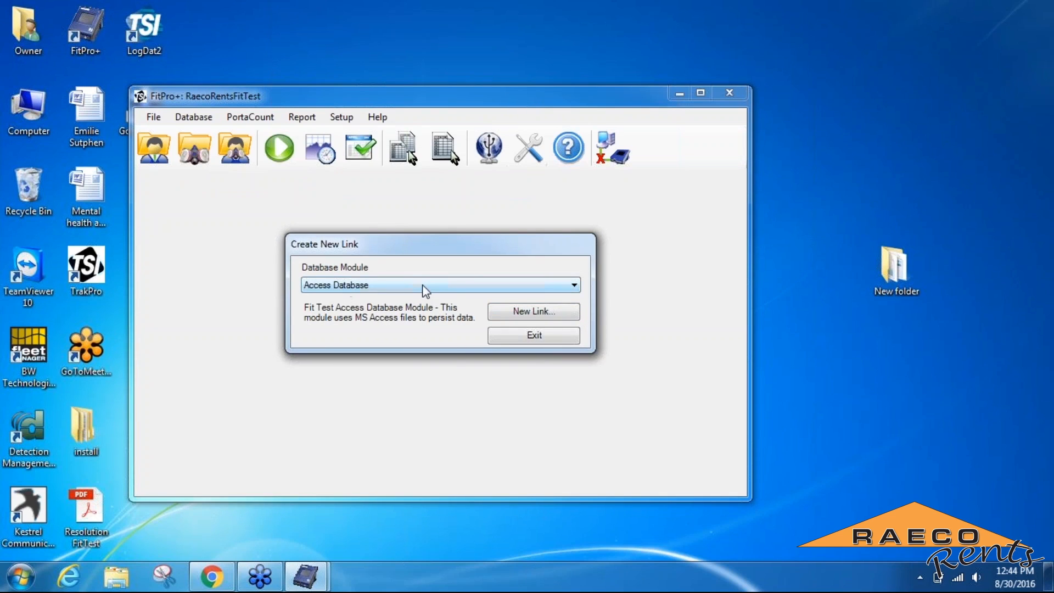
{"action": "mouse_move", "coordinate": [534, 310]}
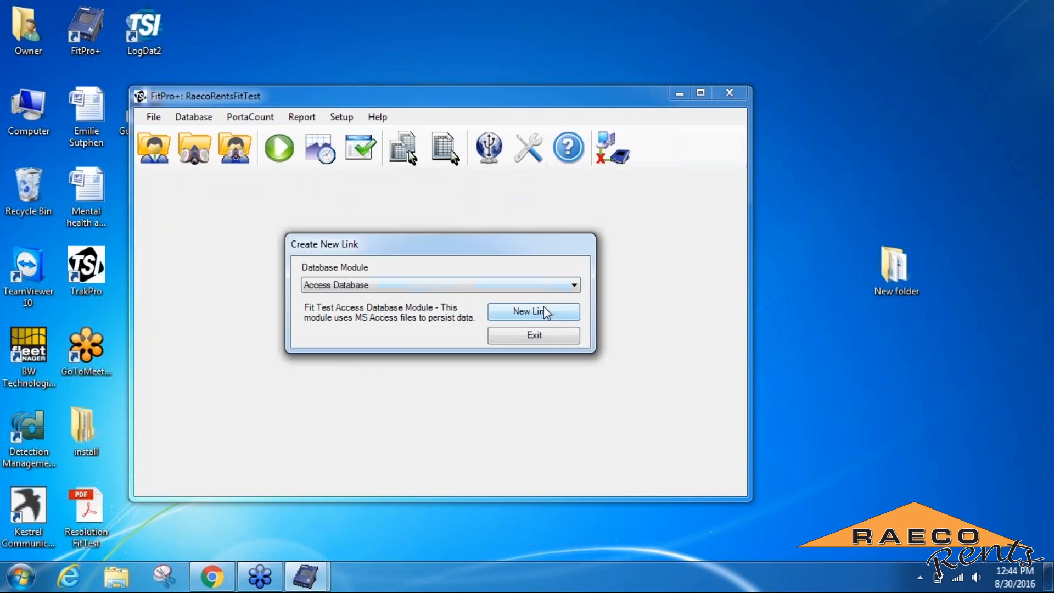
- Name the new Access link RaecoRents and choose its file location on the computer
{"action": "left_click", "coordinate": [534, 311]}
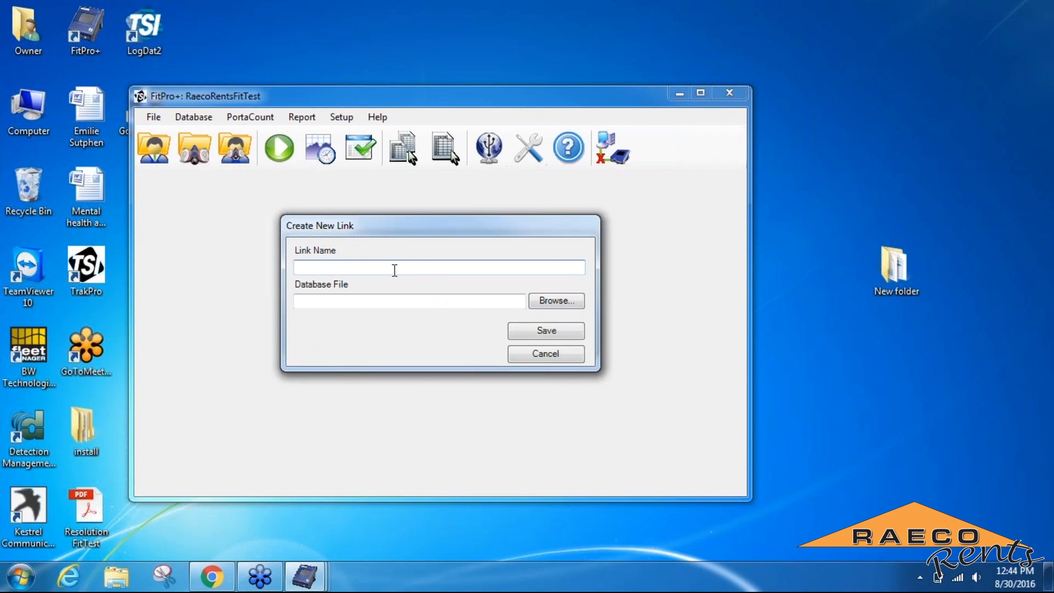
{"action": "type", "text": "Raeco Rents"}
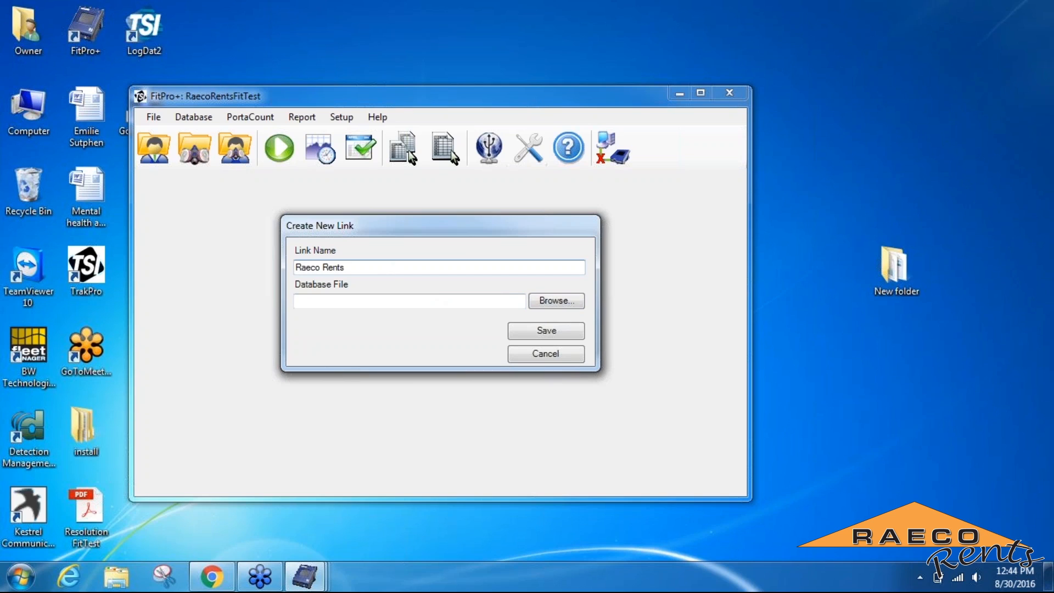
{"action": "left_click", "coordinate": [554, 300]}
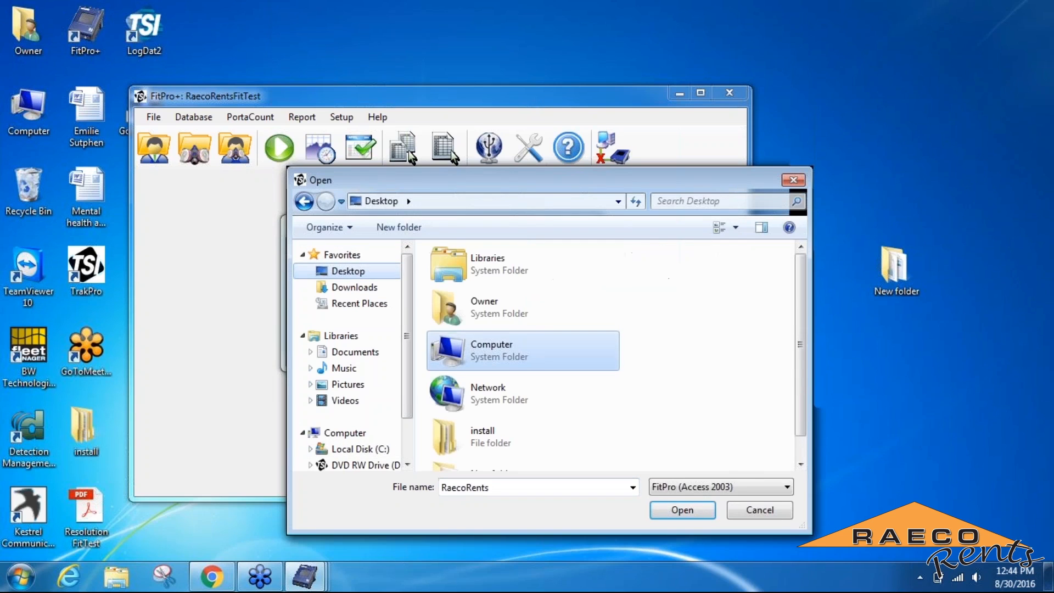
{"action": "double_click", "coordinate": [491, 349]}
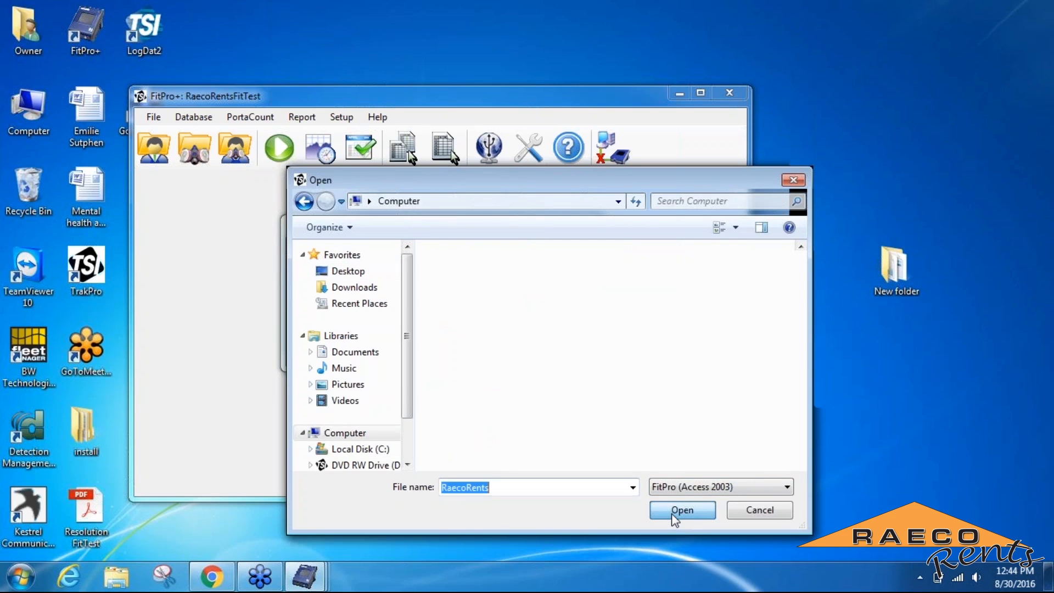
{"action": "left_click", "coordinate": [680, 509]}
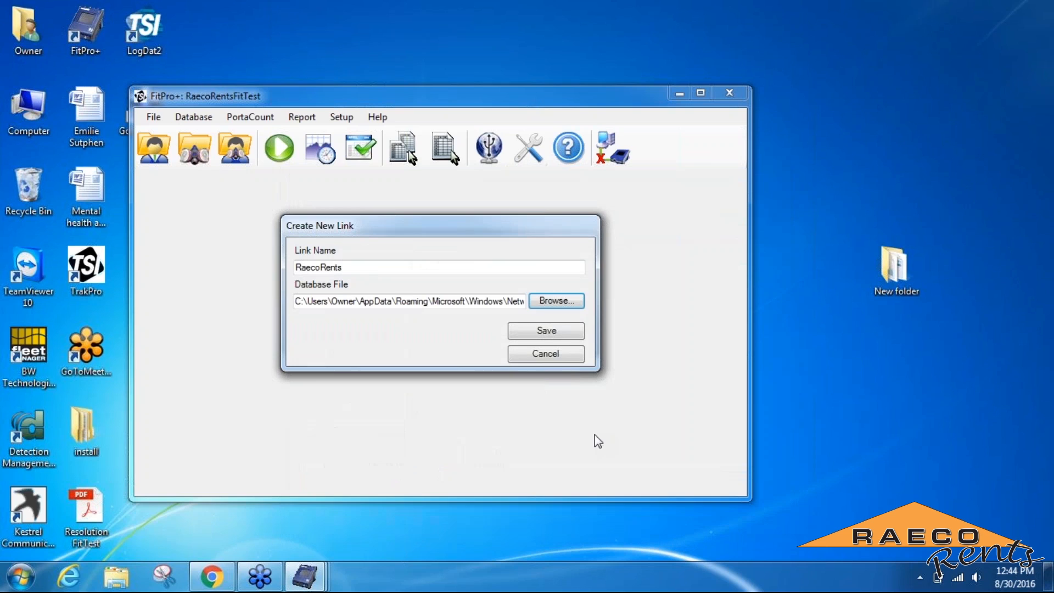
- Save the link, create the RaecoRents database file and make it active
{"action": "left_click", "coordinate": [545, 331]}
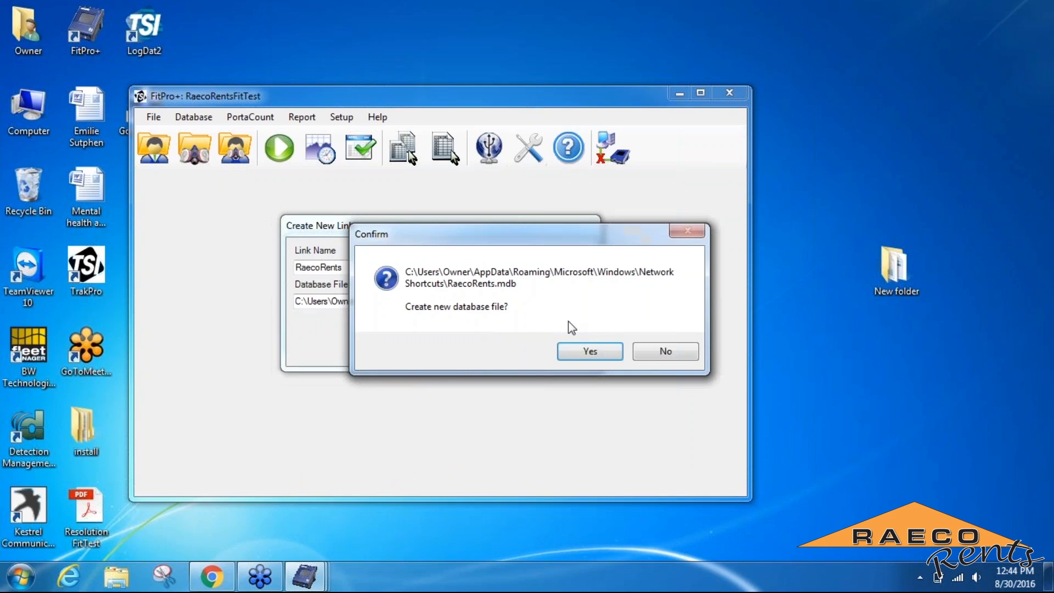
{"action": "left_click", "coordinate": [588, 351]}
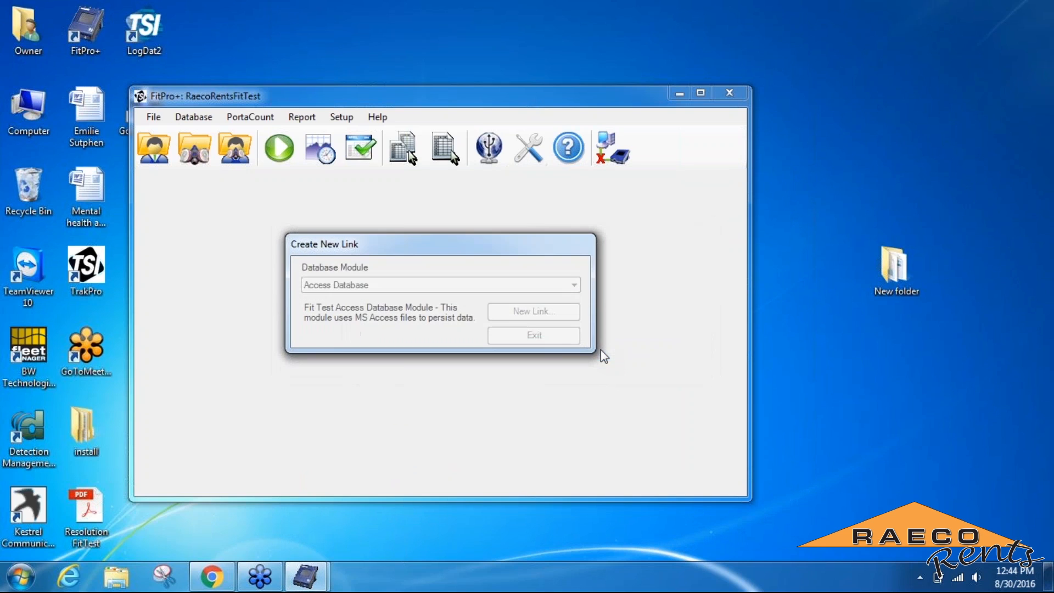
{"action": "mouse_move", "coordinate": [372, 226]}
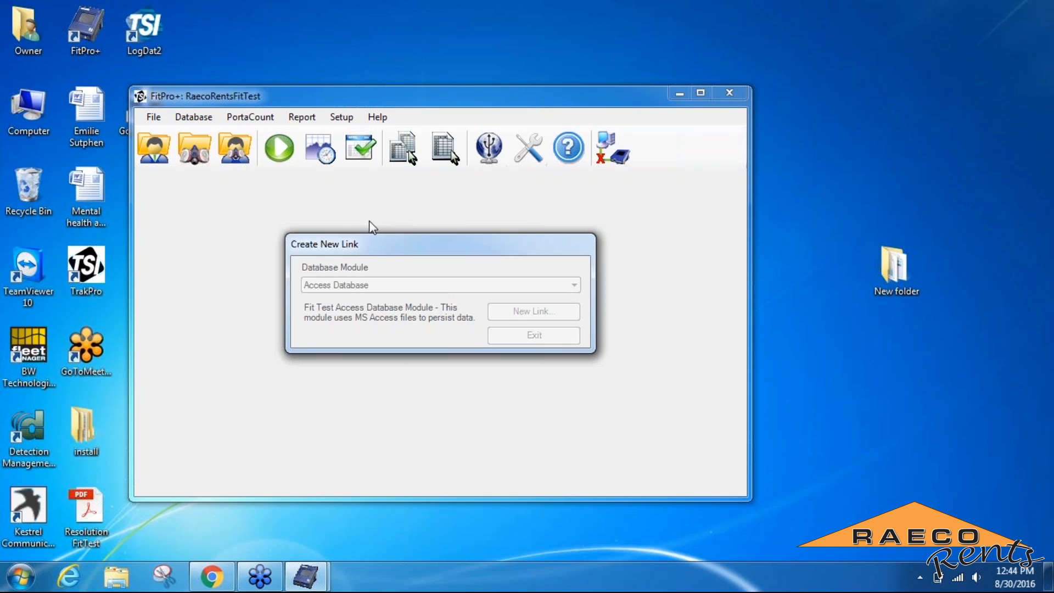
{"action": "left_click", "coordinate": [532, 335]}
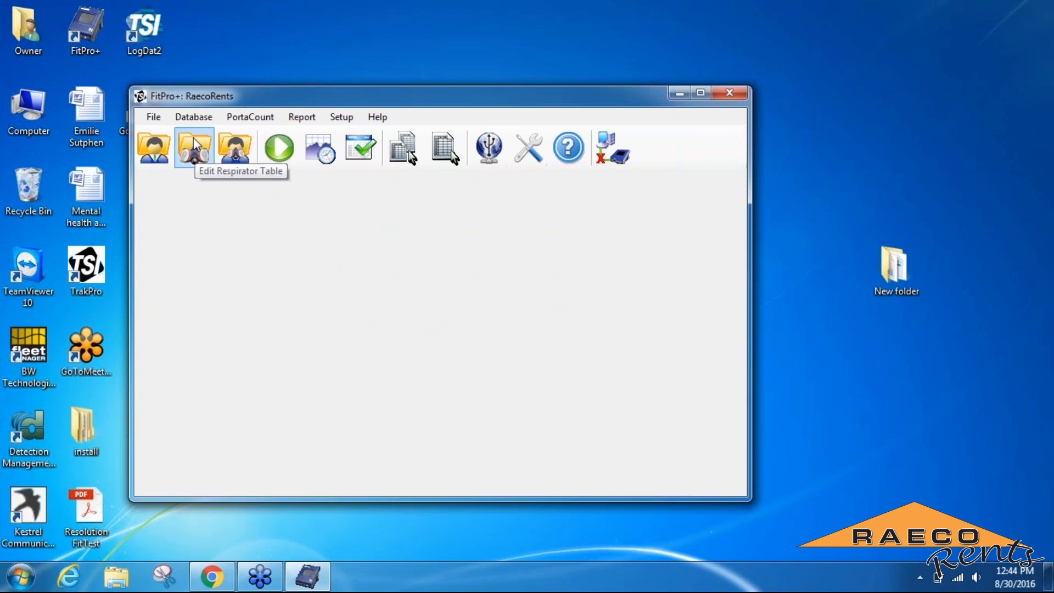
{"action": "mouse_move", "coordinate": [184, 84]}
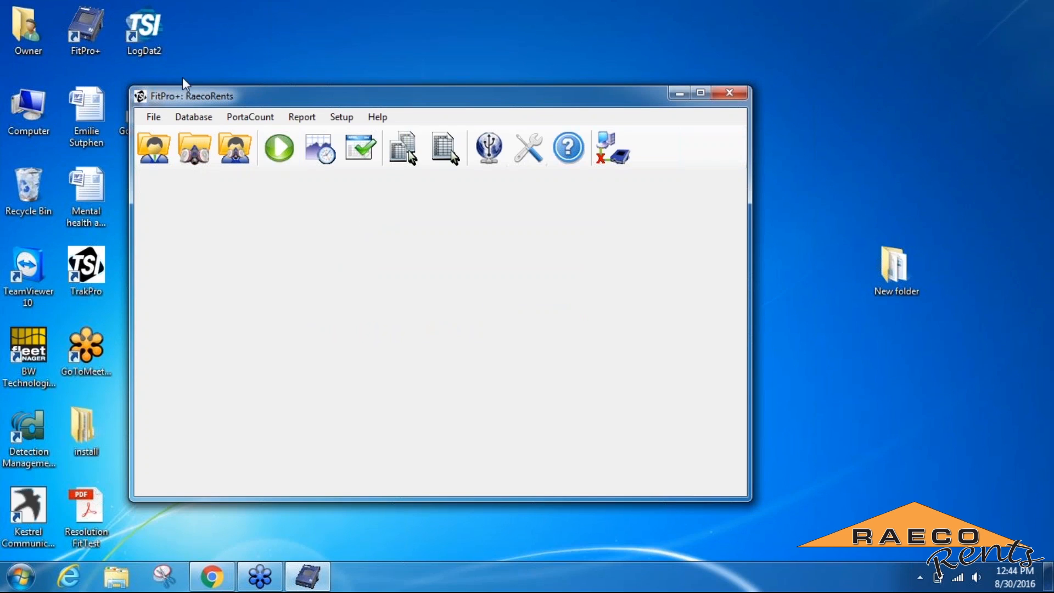
{"action": "mouse_move", "coordinate": [198, 110]}
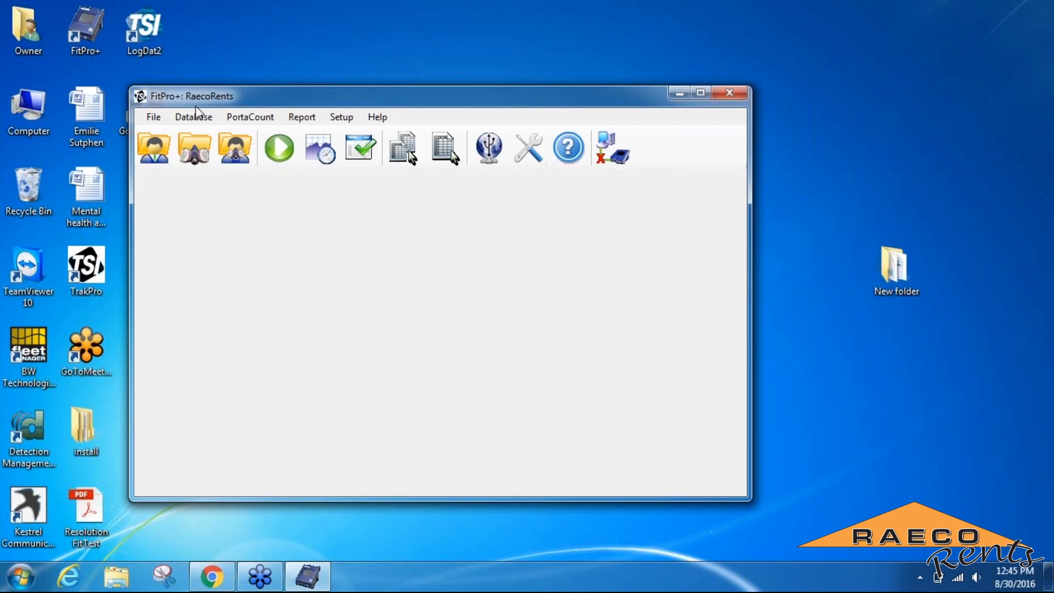
{"action": "mouse_move", "coordinate": [237, 108]}
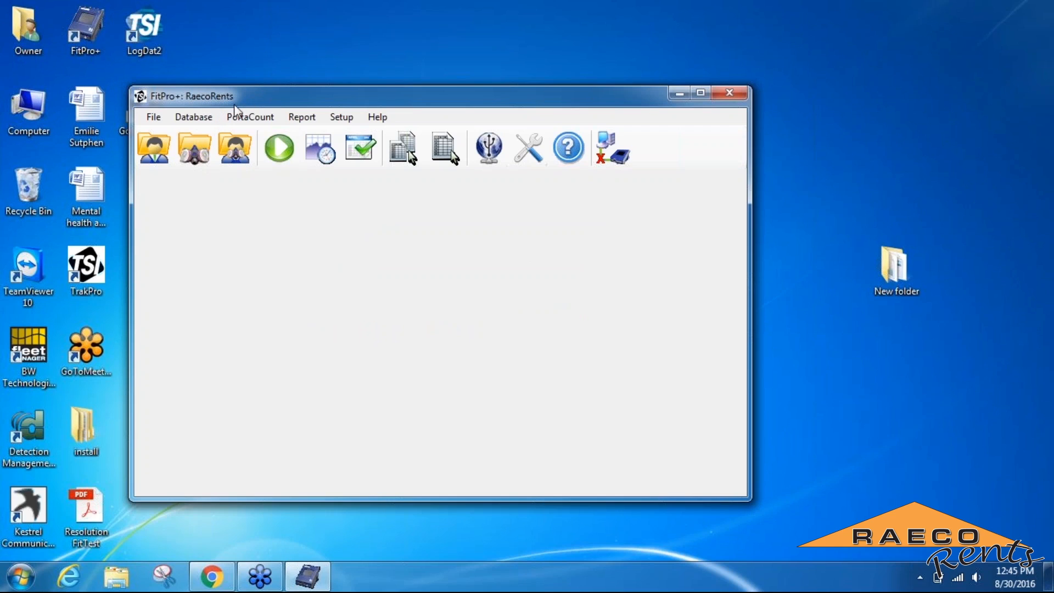
{"action": "mouse_move", "coordinate": [223, 105]}
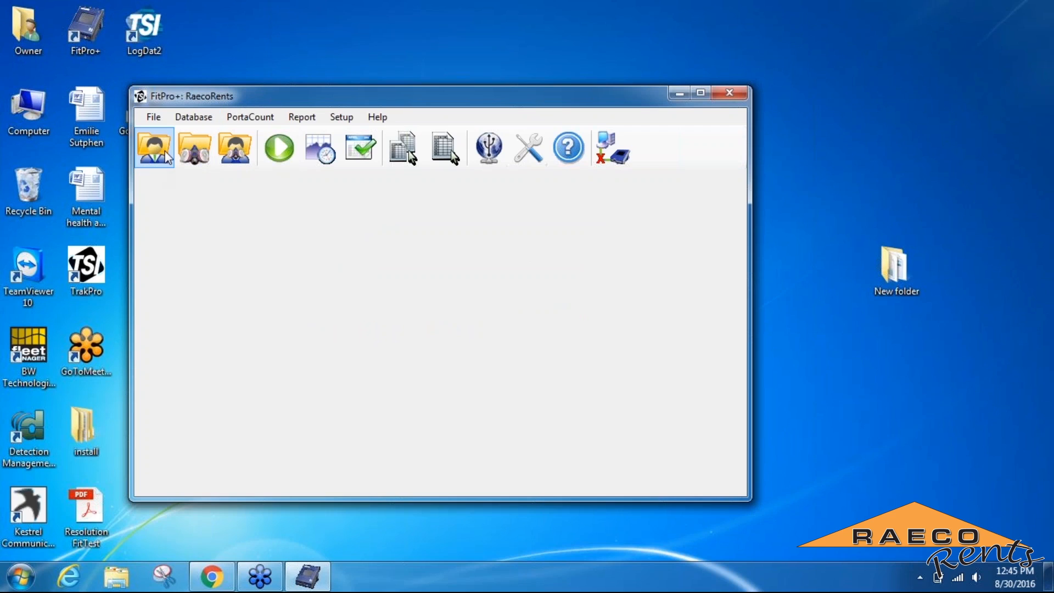
{"action": "mouse_move", "coordinate": [145, 163]}
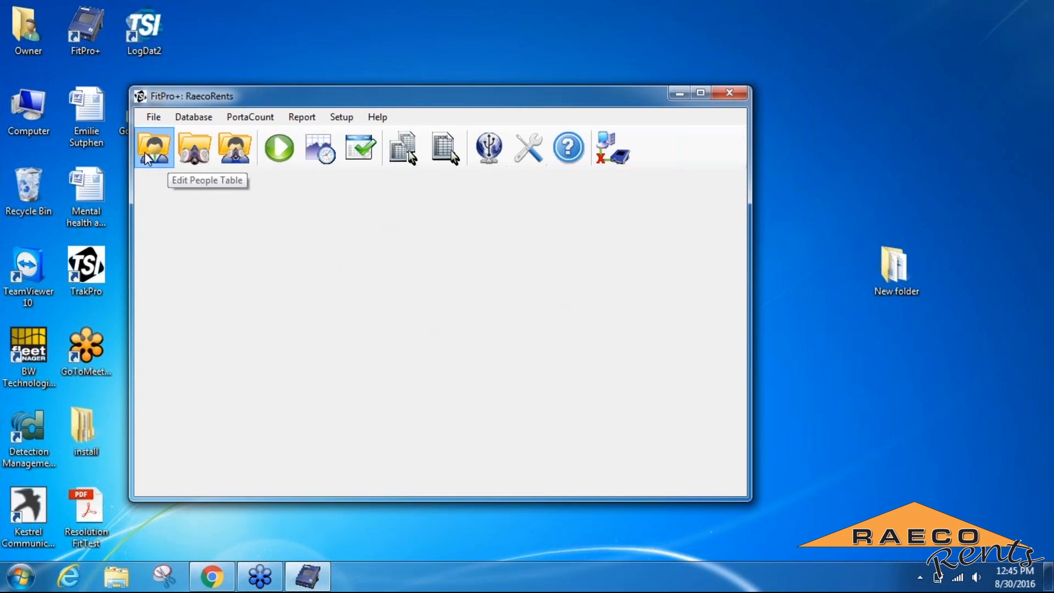
- Bring up the Edit People Table window for the RaecoRents database
{"action": "left_click", "coordinate": [154, 147]}
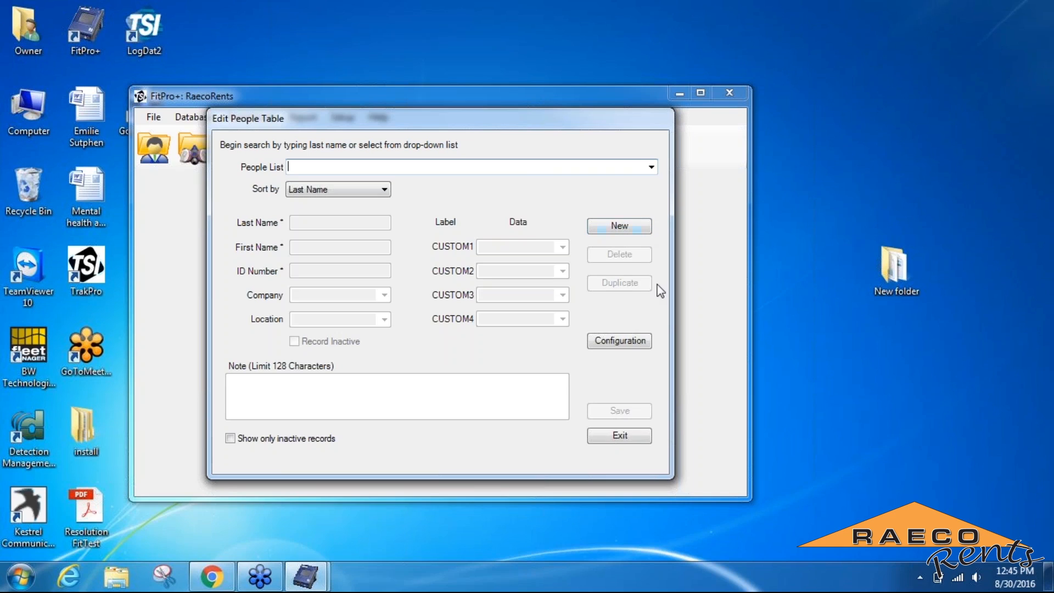
{"action": "left_click", "coordinate": [618, 226]}
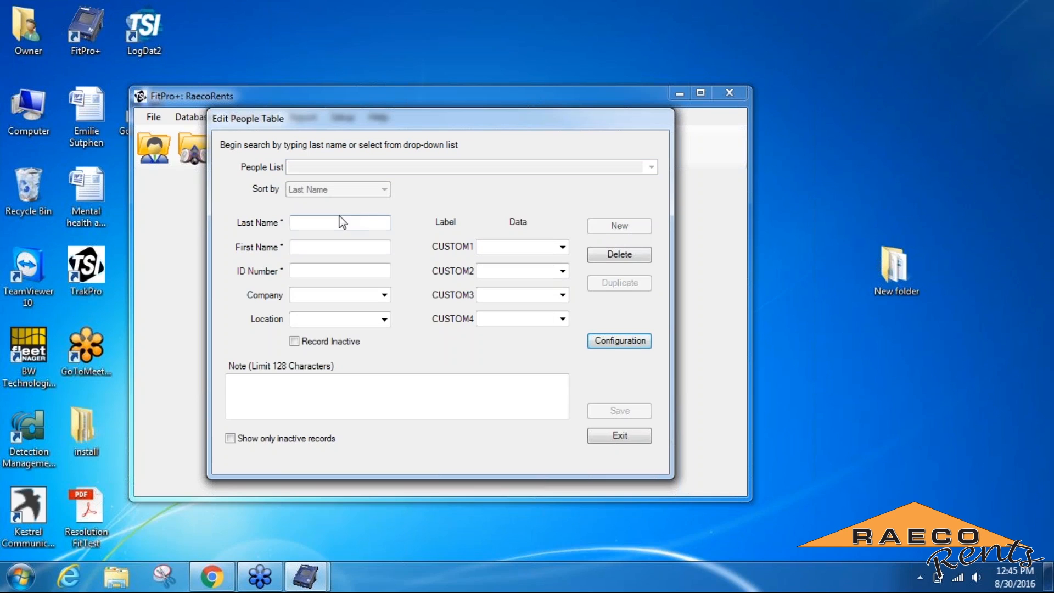
{"action": "type", "text": "VO"}
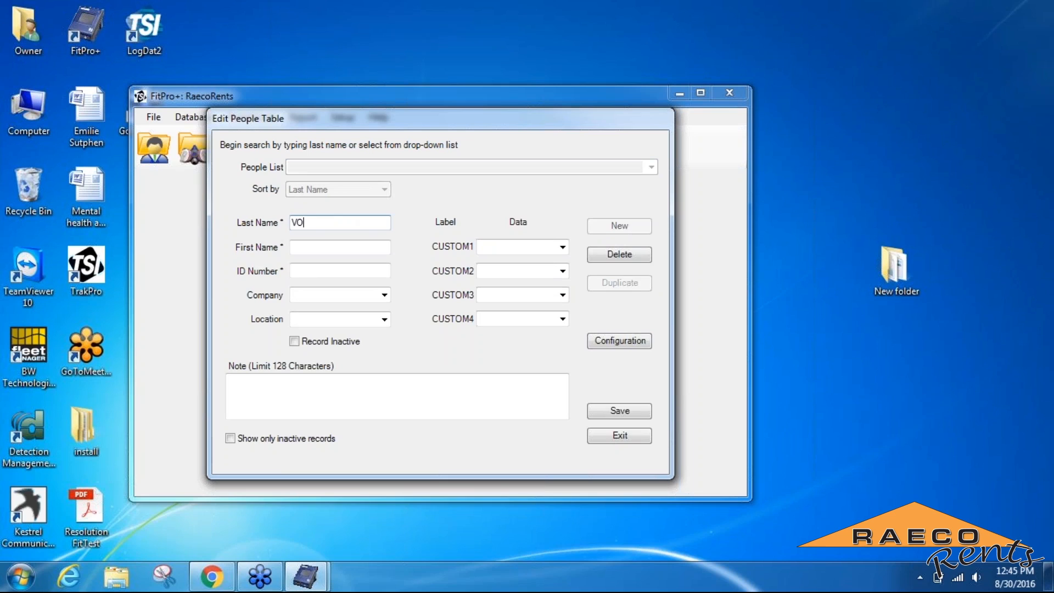
{"action": "type", "text": "LL"}
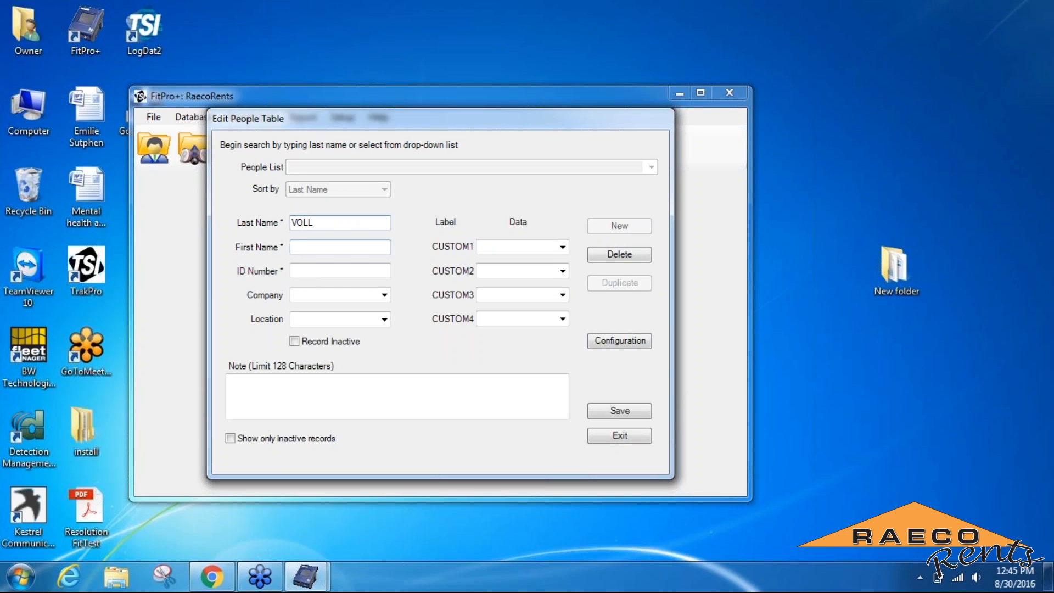
{"action": "type", "text": "DAVID"}
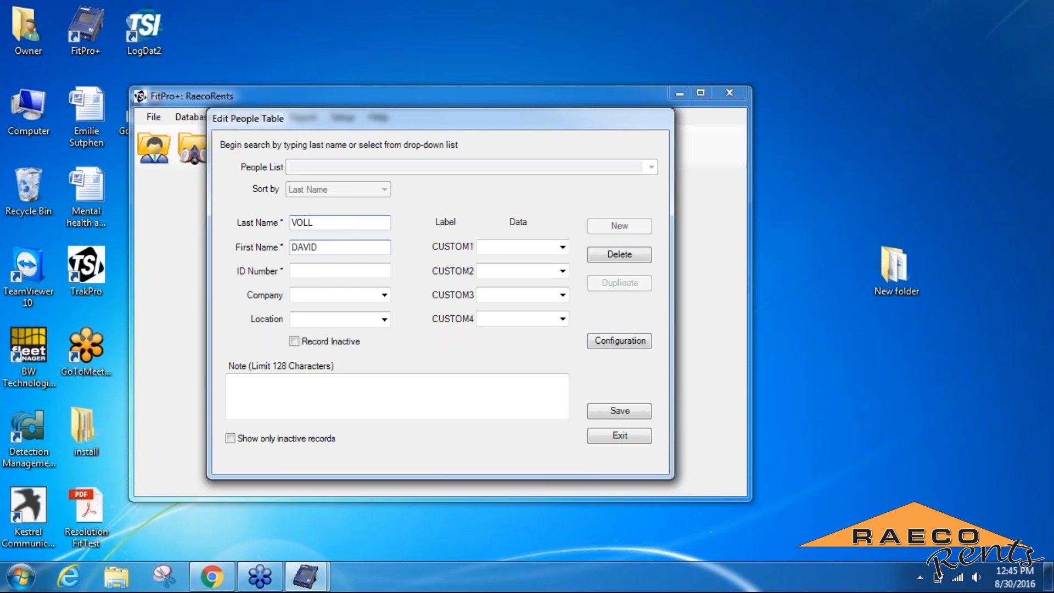
{"action": "left_click", "coordinate": [336, 223]}
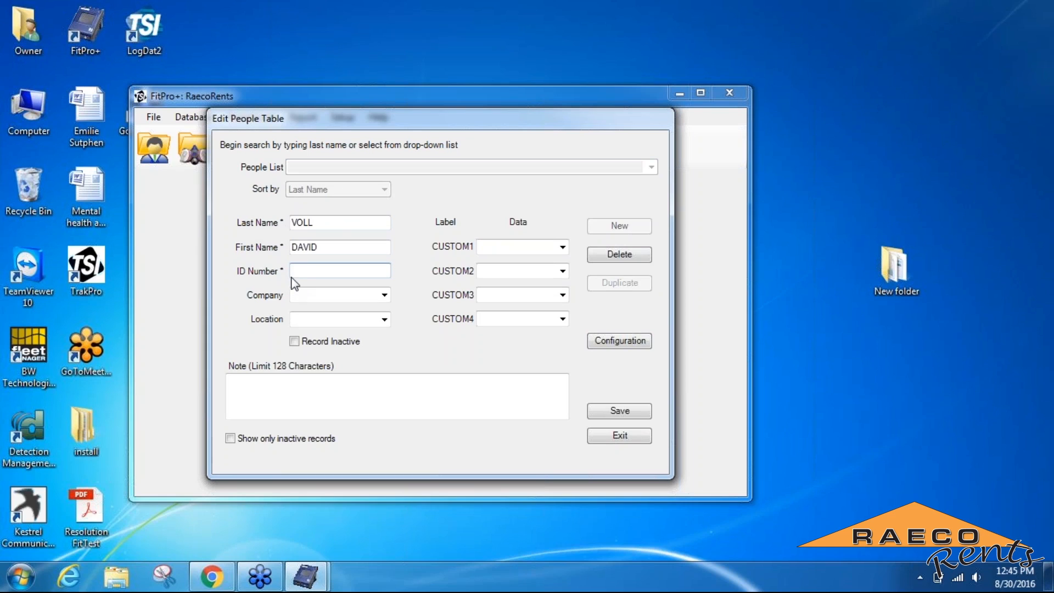
{"action": "type", "text": "1"}
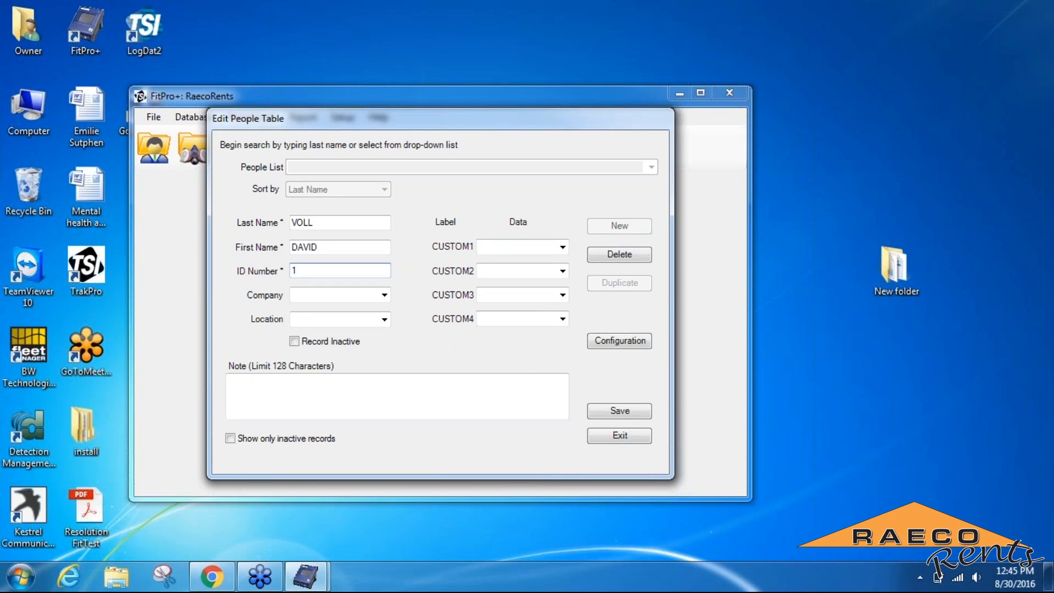
{"action": "left_click", "coordinate": [339, 270]}
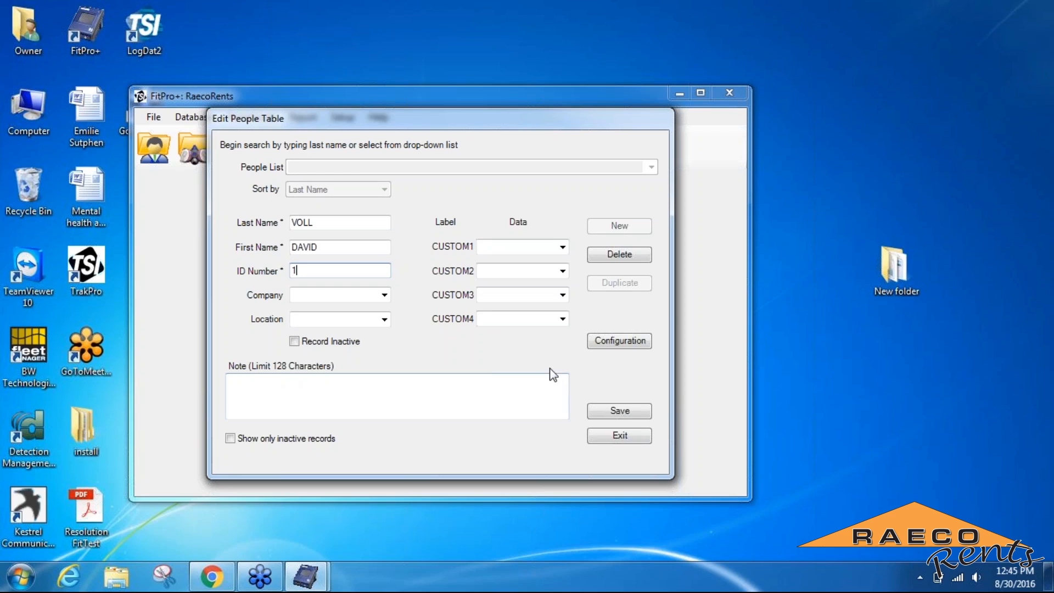
{"action": "left_click", "coordinate": [618, 411]}
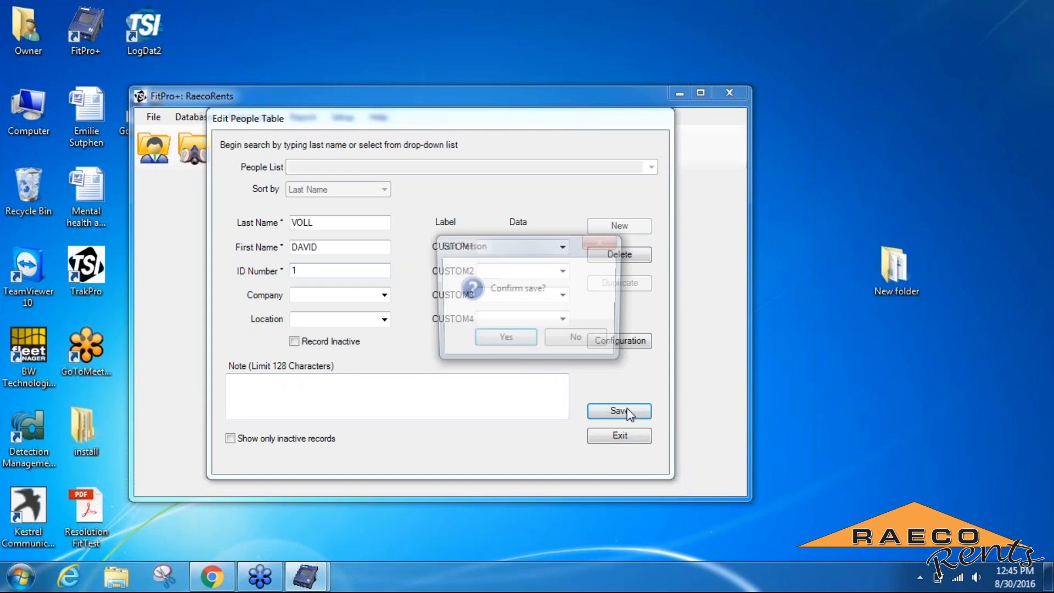
{"action": "left_click", "coordinate": [505, 337]}
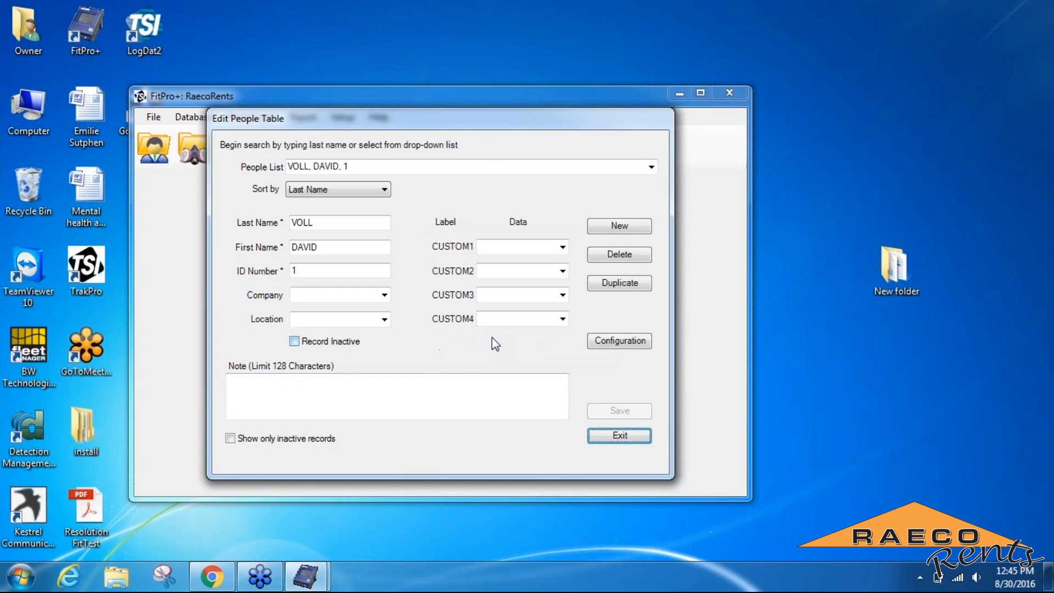
{"action": "mouse_move", "coordinate": [597, 396]}
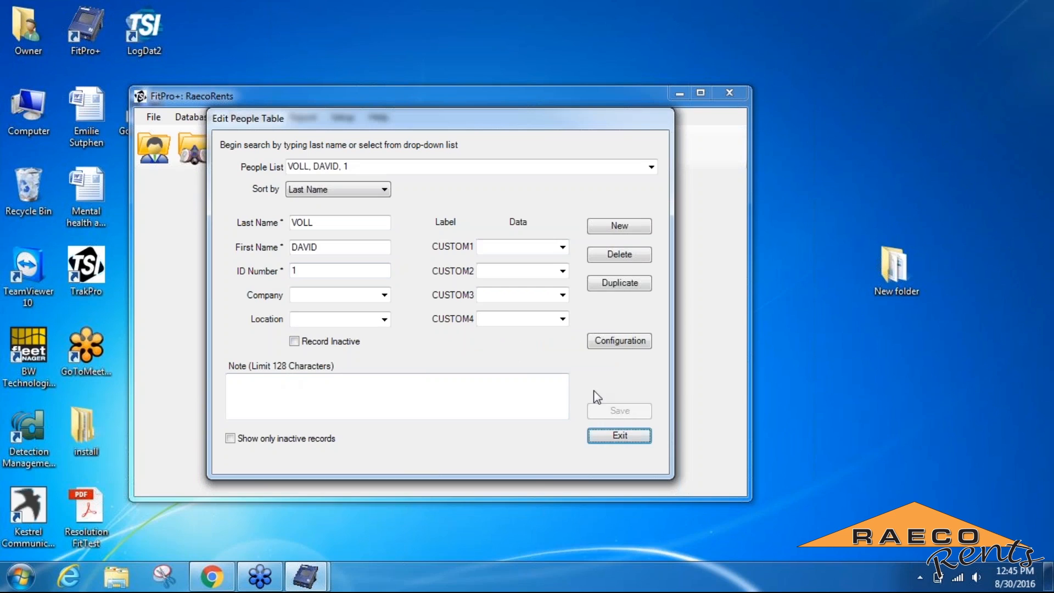
{"action": "left_click", "coordinate": [618, 226]}
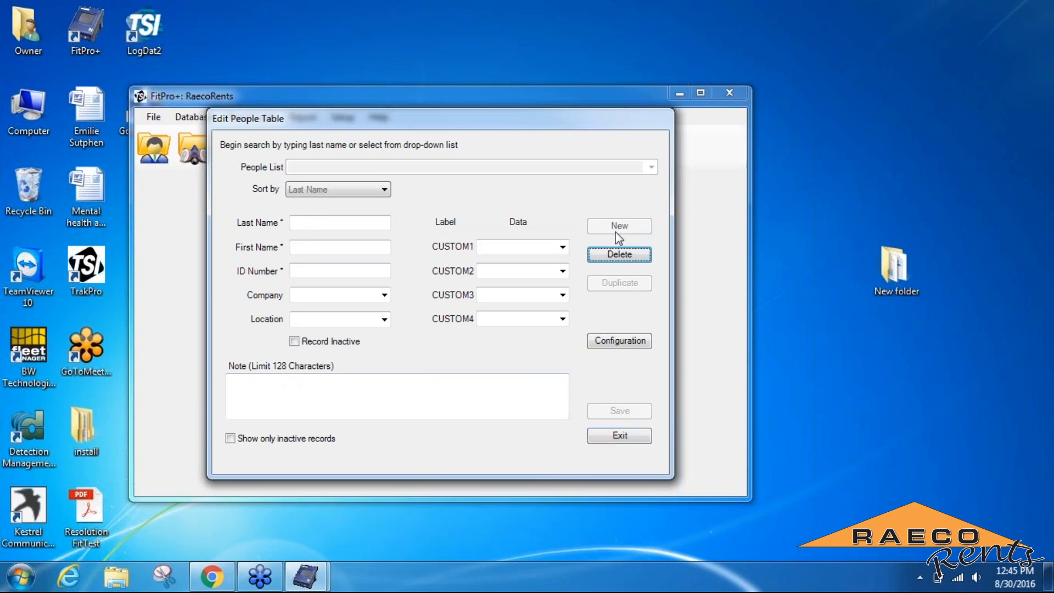
{"action": "left_click", "coordinate": [339, 222]}
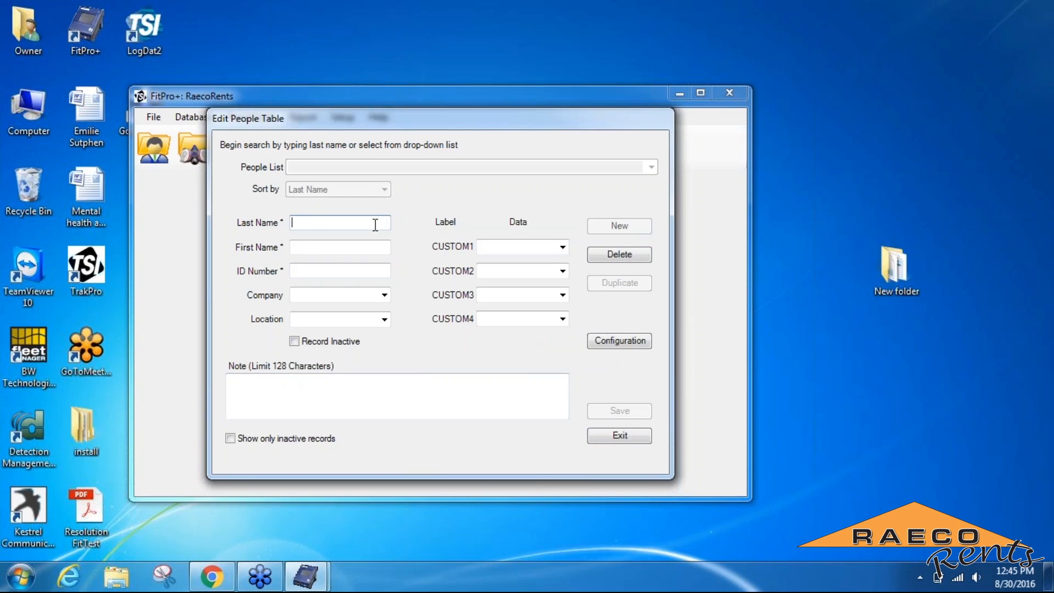
{"action": "type", "text": "DEL"}
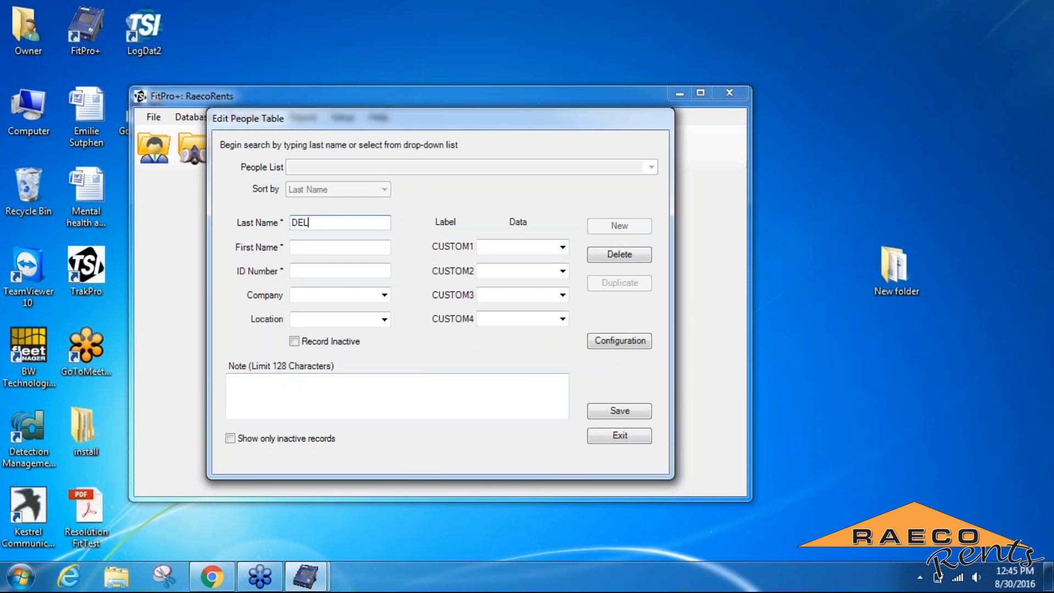
{"action": "type", "text": "ACLUY"}
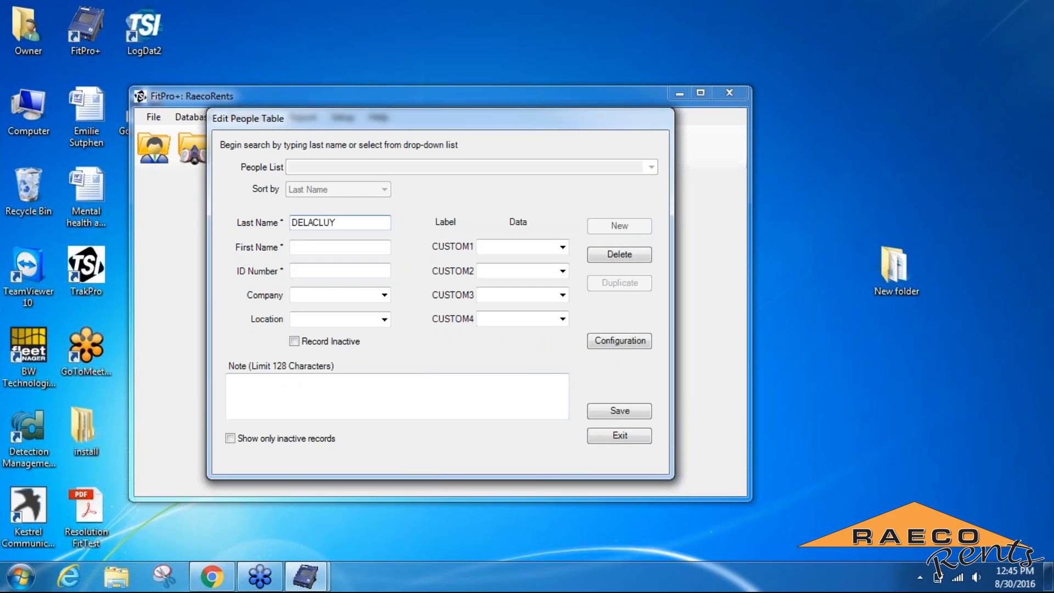
{"action": "type", "text": "MATT"}
{"action": "left_click", "coordinate": [339, 271]}
{"action": "type", "text": "2"}
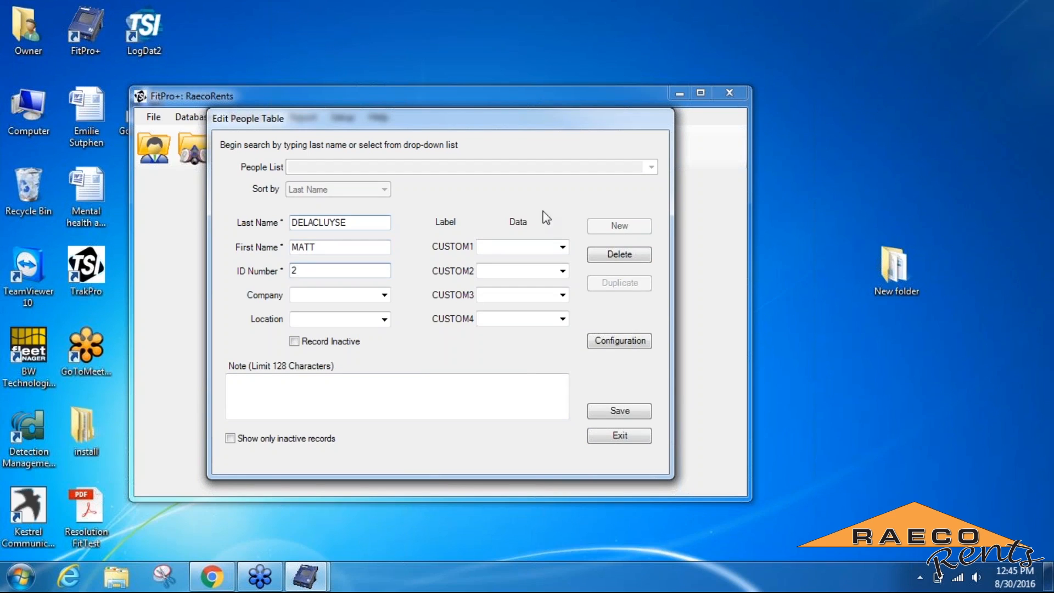
{"action": "left_click", "coordinate": [617, 410]}
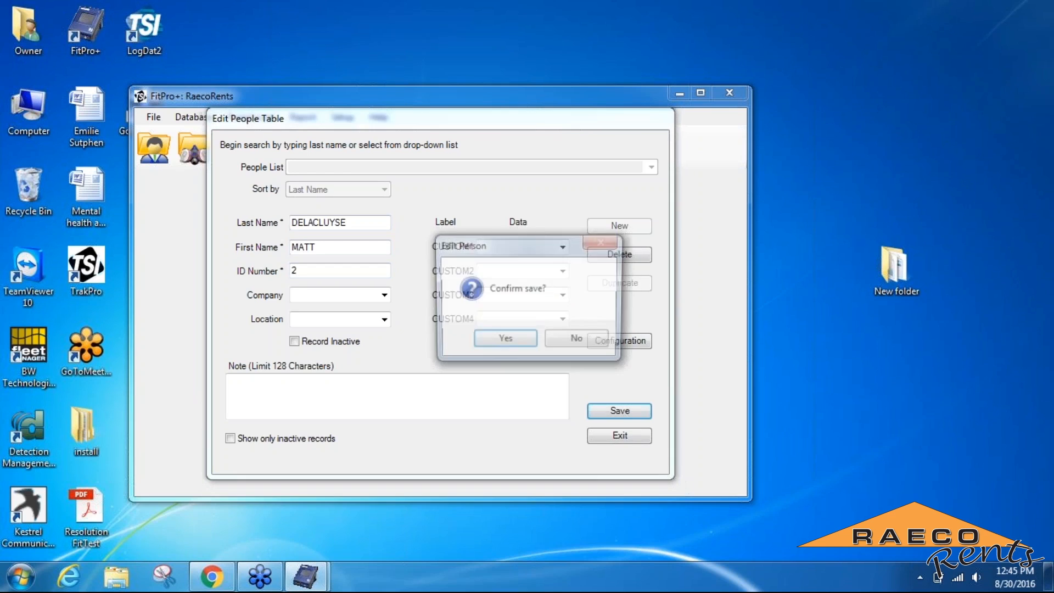
{"action": "left_click", "coordinate": [503, 337]}
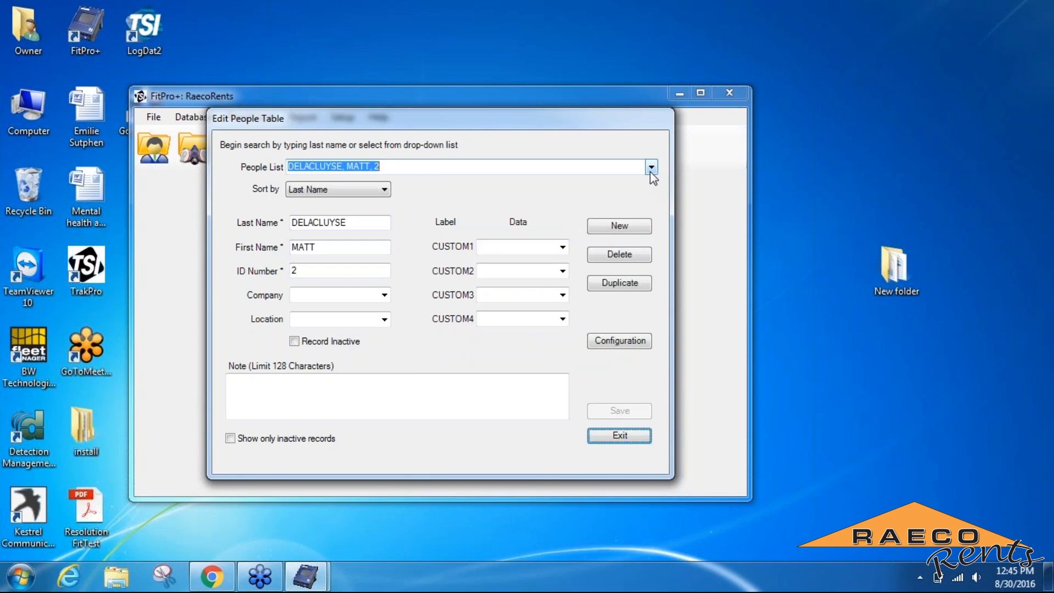
{"action": "left_click", "coordinate": [649, 167]}
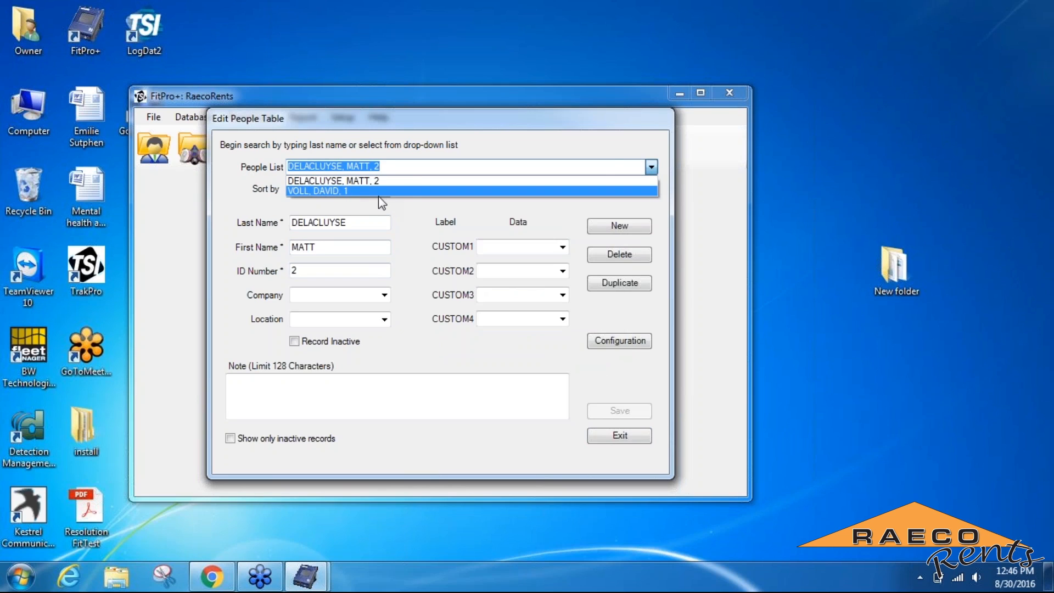
{"action": "left_click", "coordinate": [316, 191]}
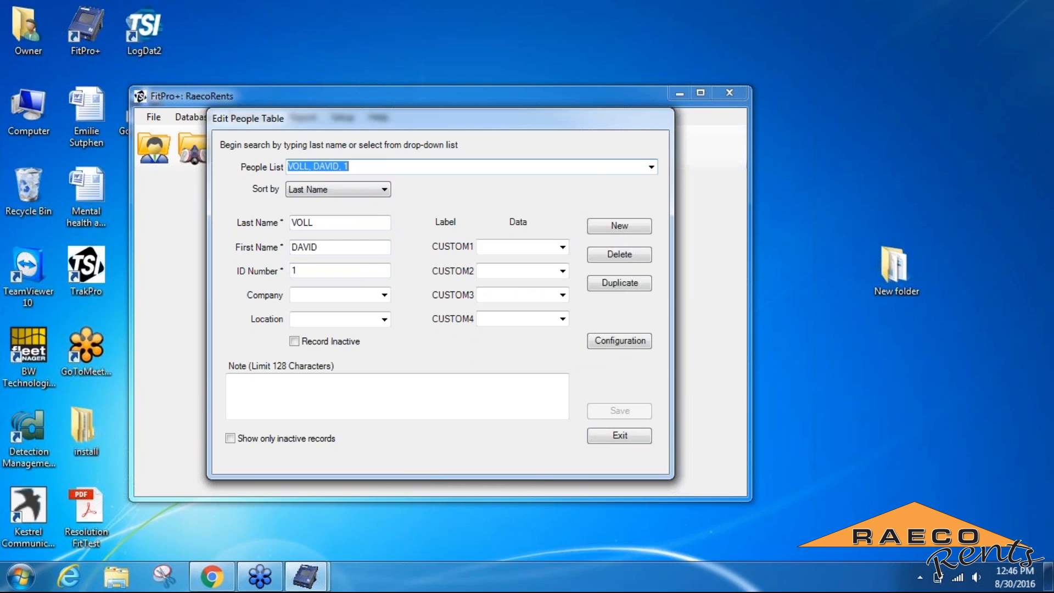
{"action": "mouse_move", "coordinate": [544, 217]}
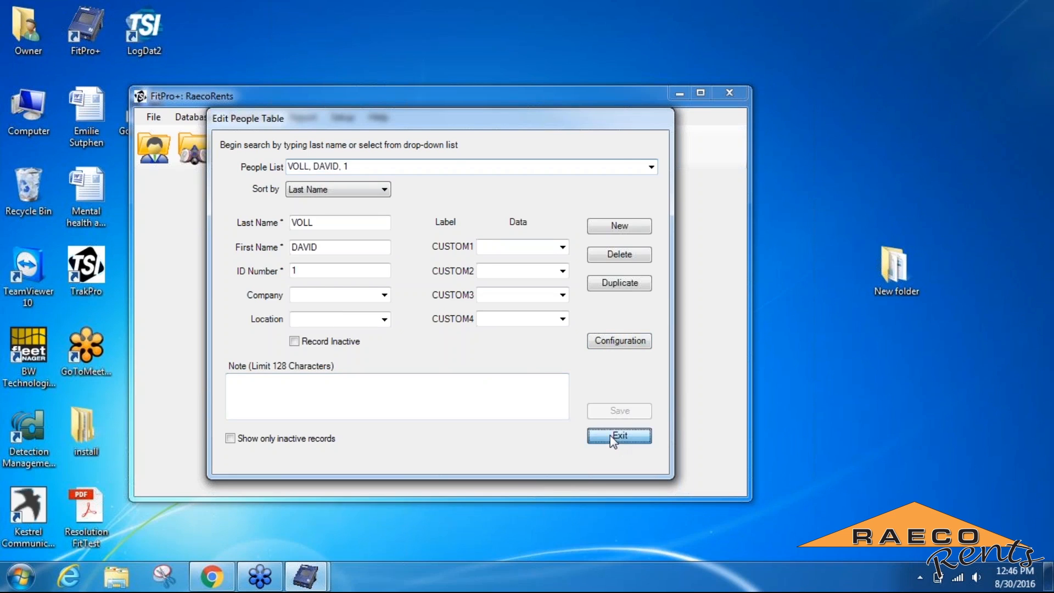
- Add respirator MSA ADVANTAGE FULL FACE with fit factor pass level 500 and save it
{"action": "left_click", "coordinate": [618, 436]}
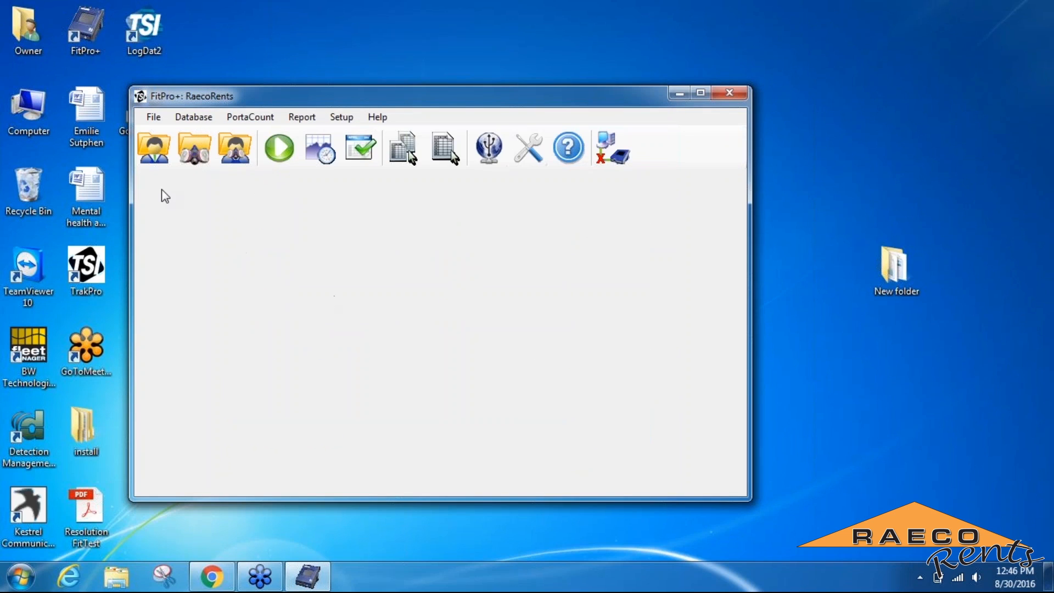
{"action": "mouse_move", "coordinate": [205, 199]}
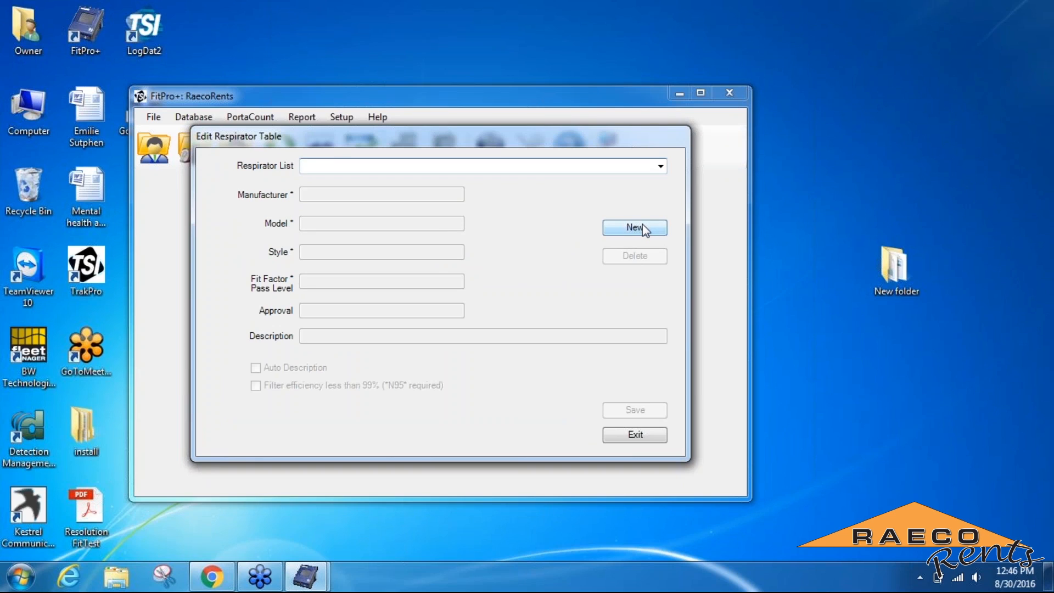
{"action": "left_click", "coordinate": [633, 227]}
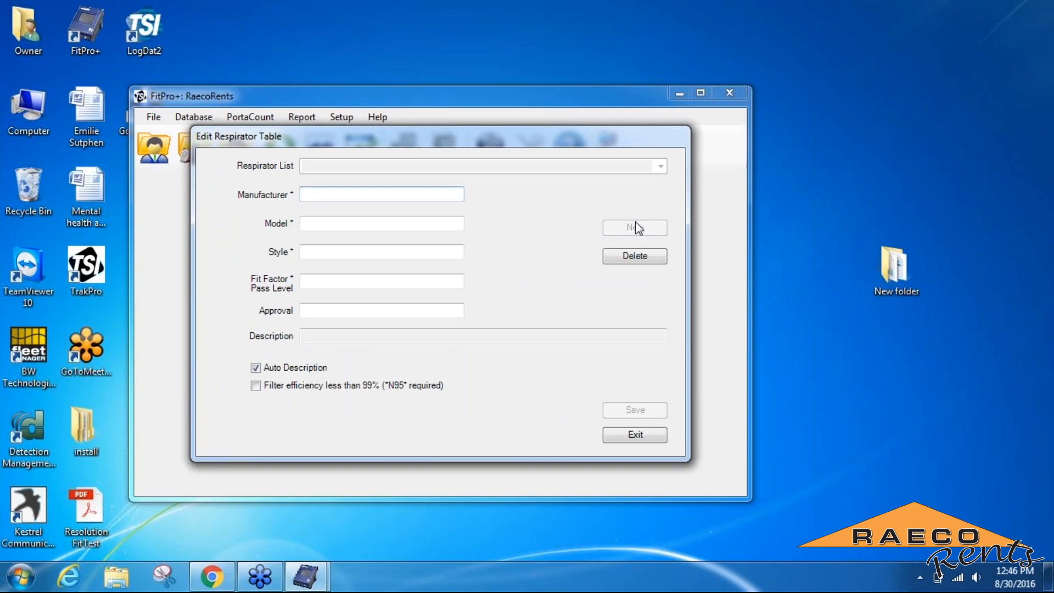
{"action": "type", "text": "MS"}
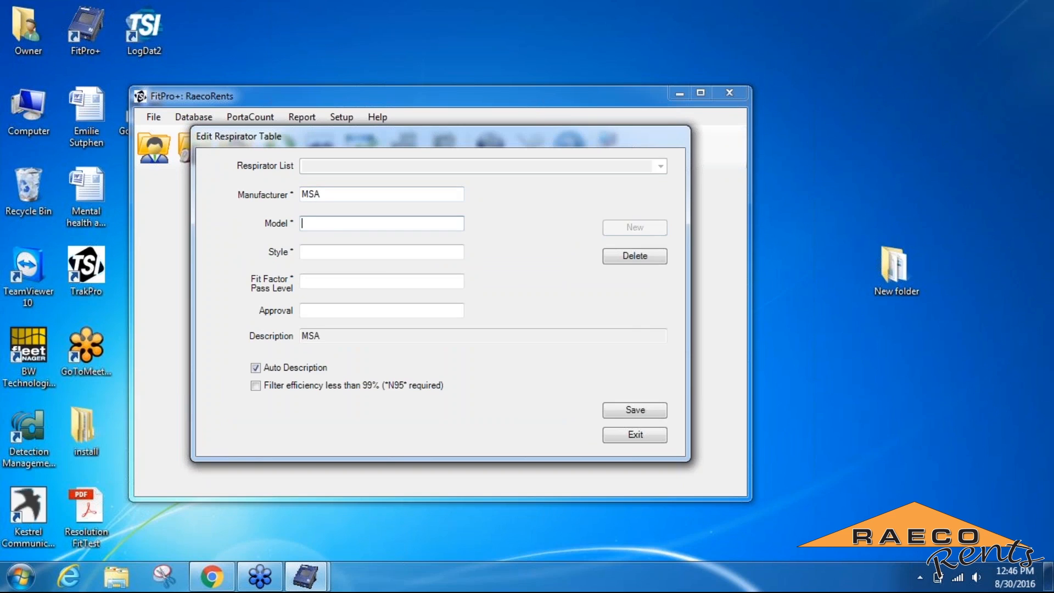
{"action": "type", "text": "ADVA"}
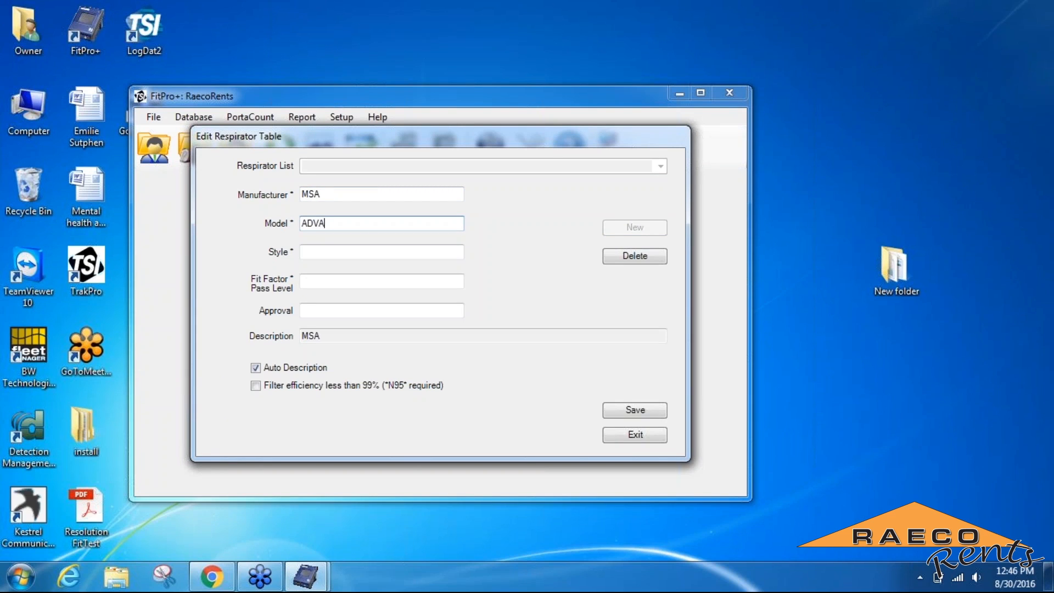
{"action": "type", "text": "NTAGE"}
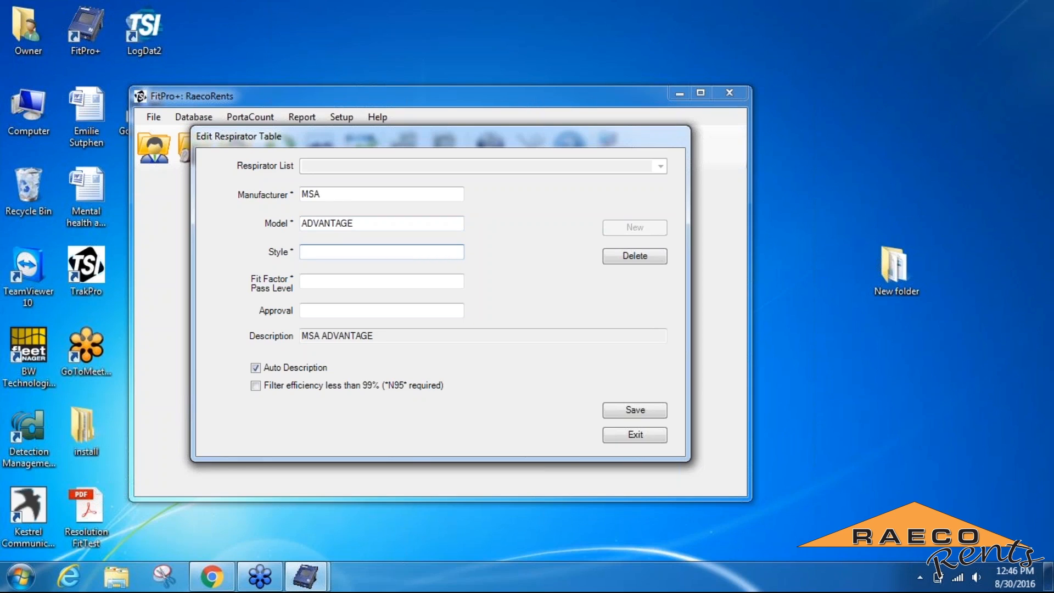
{"action": "type", "text": "FULL"}
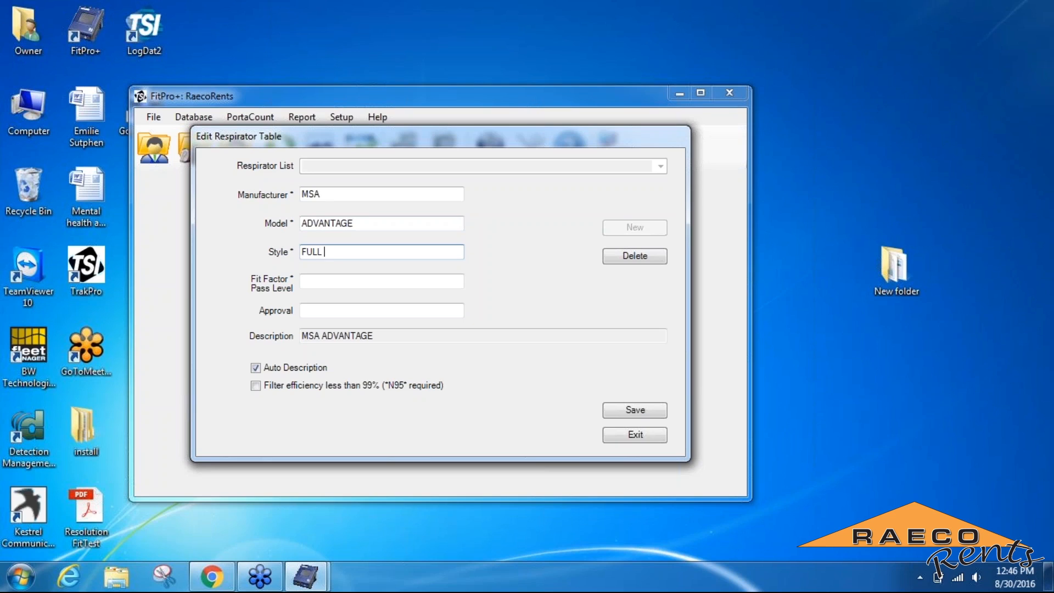
{"action": "type", "text": "FACE"}
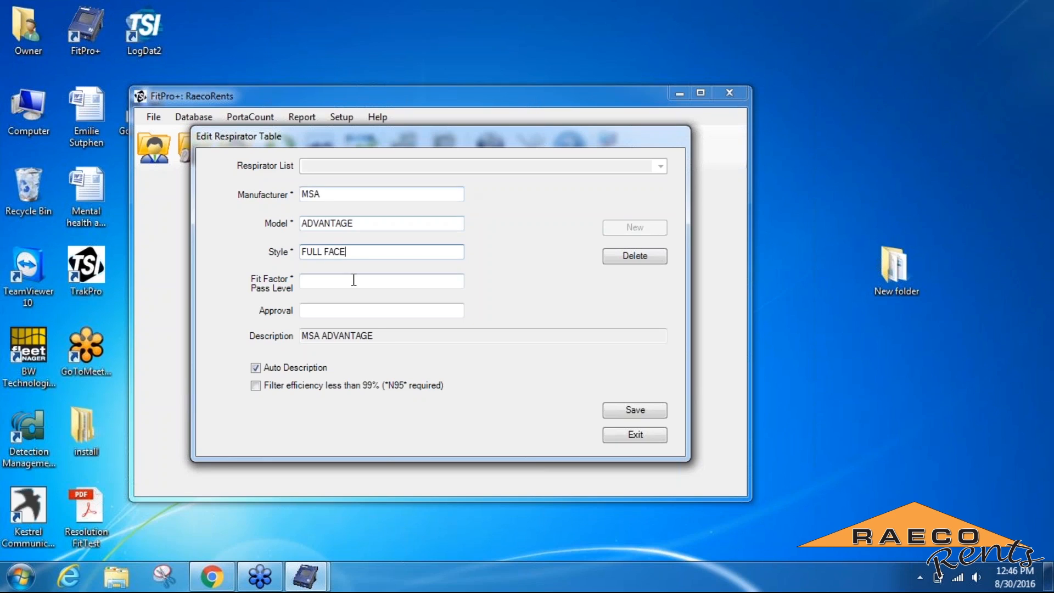
{"action": "key", "text": "Tab"}
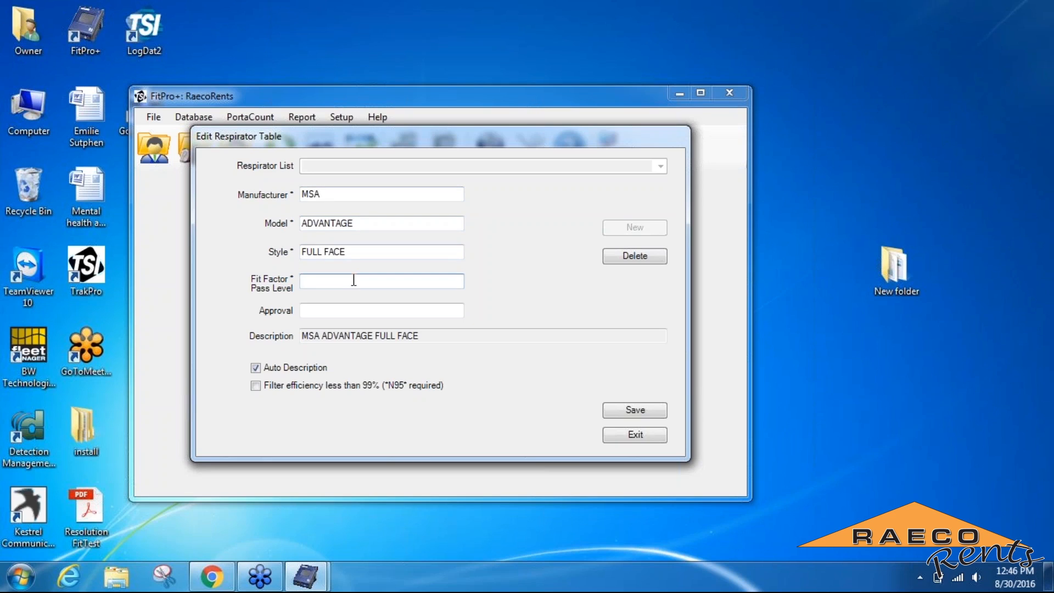
{"action": "type", "text": "500"}
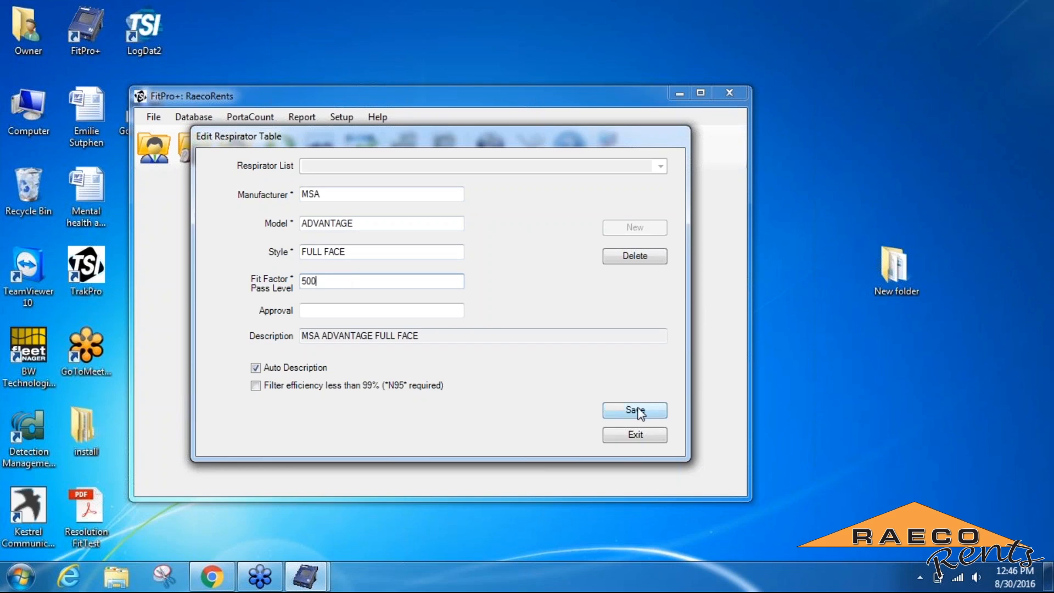
{"action": "left_click", "coordinate": [632, 410]}
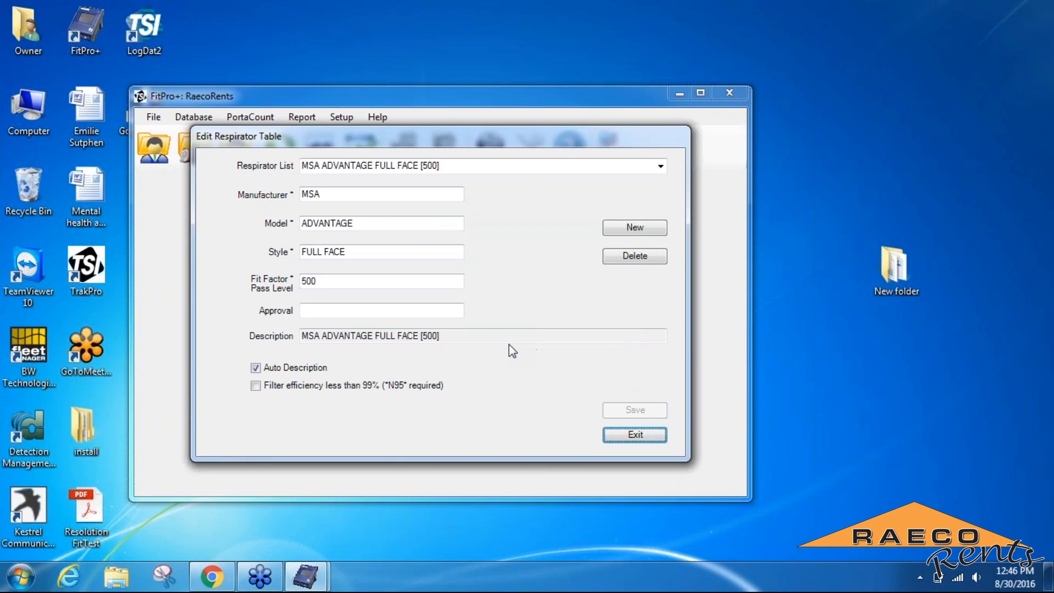
- Start a blank 3M respirator entry, then close the respirator table
{"action": "left_click", "coordinate": [632, 227]}
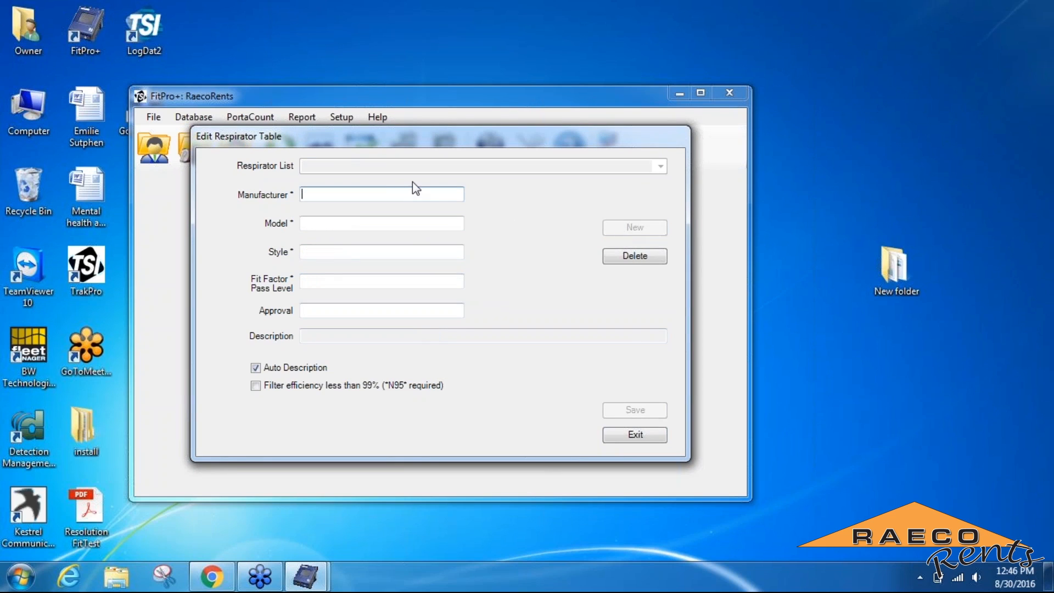
{"action": "type", "text": "3M"}
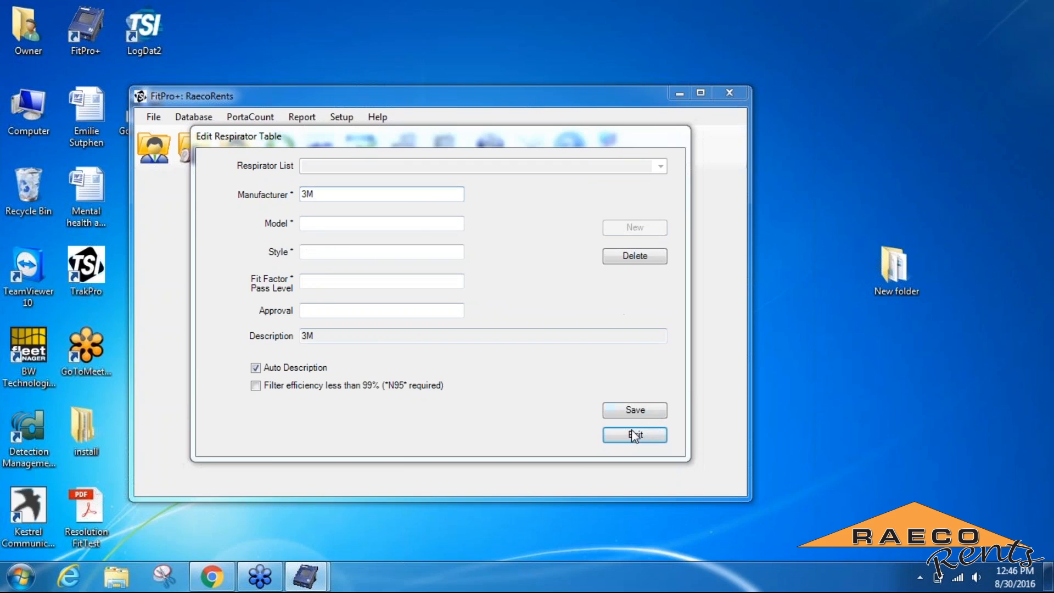
{"action": "left_click", "coordinate": [633, 435]}
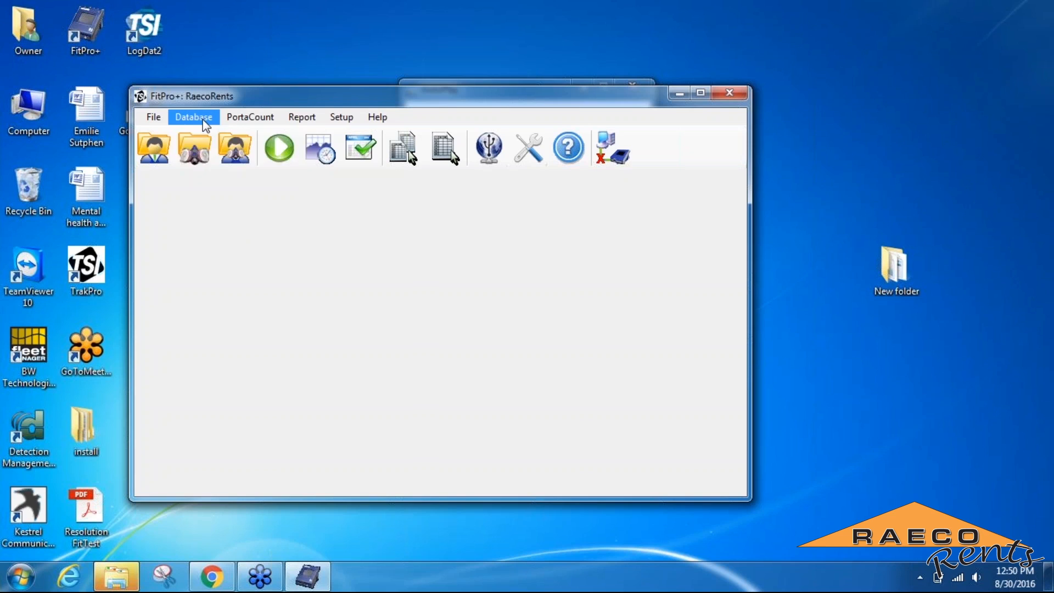
- Open Data Record Tools and review the selected respirator and protocol records
{"action": "left_click", "coordinate": [193, 117]}
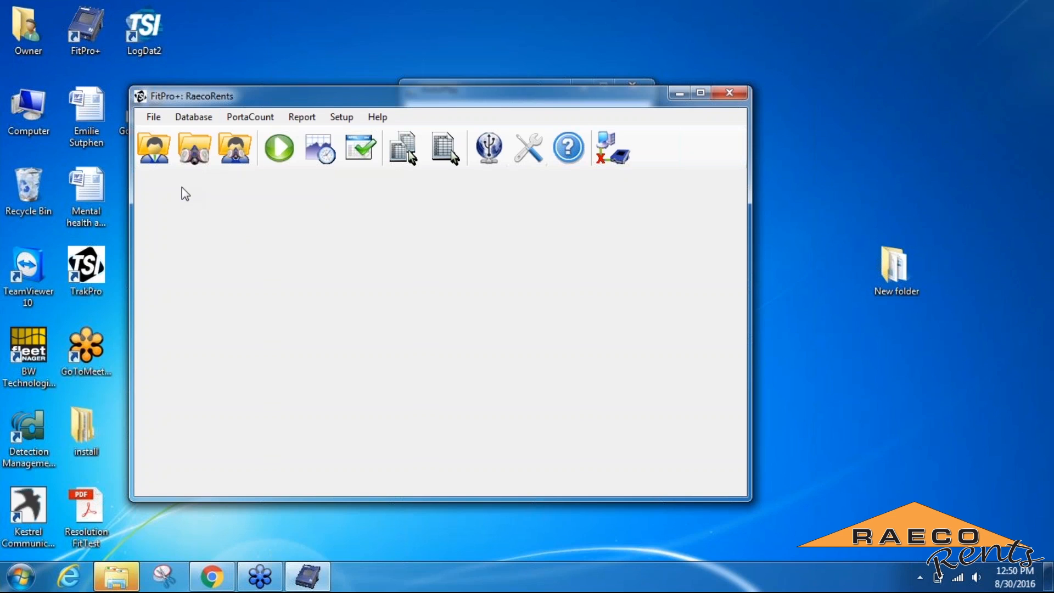
{"action": "left_click", "coordinate": [401, 146]}
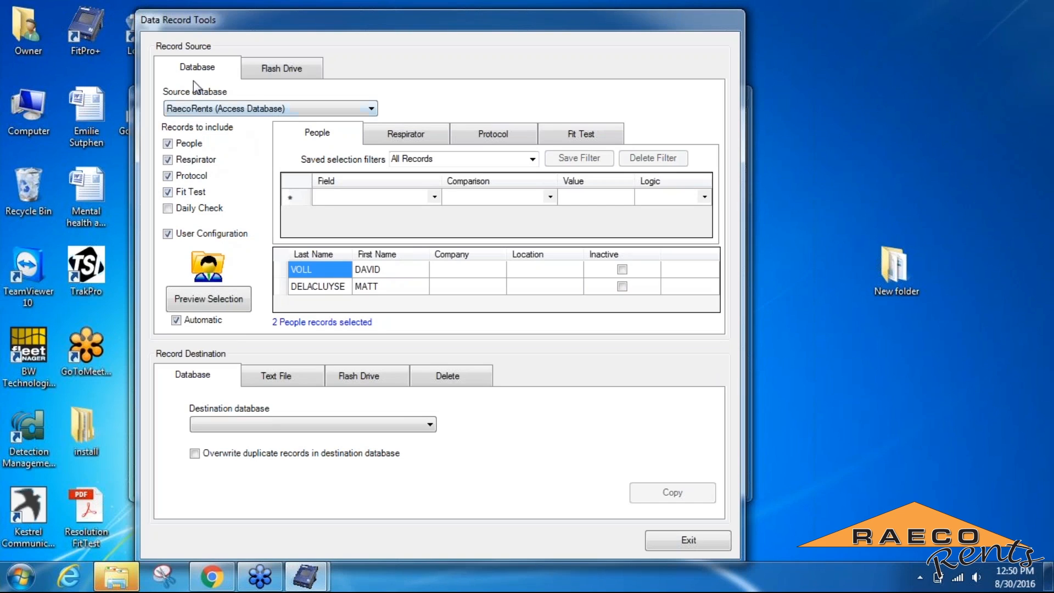
{"action": "mouse_move", "coordinate": [173, 53]}
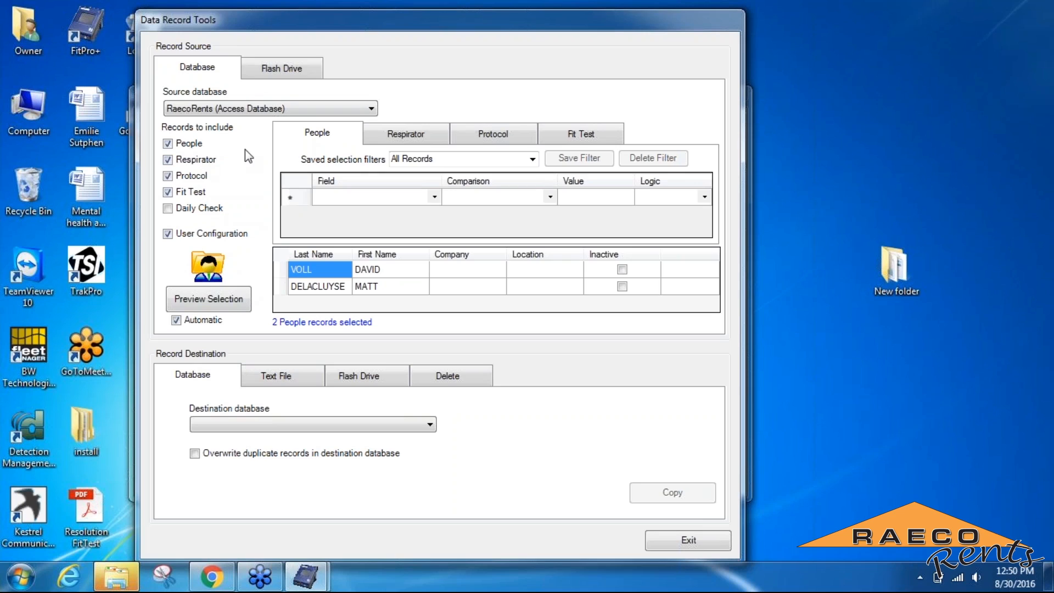
{"action": "mouse_move", "coordinate": [383, 158]}
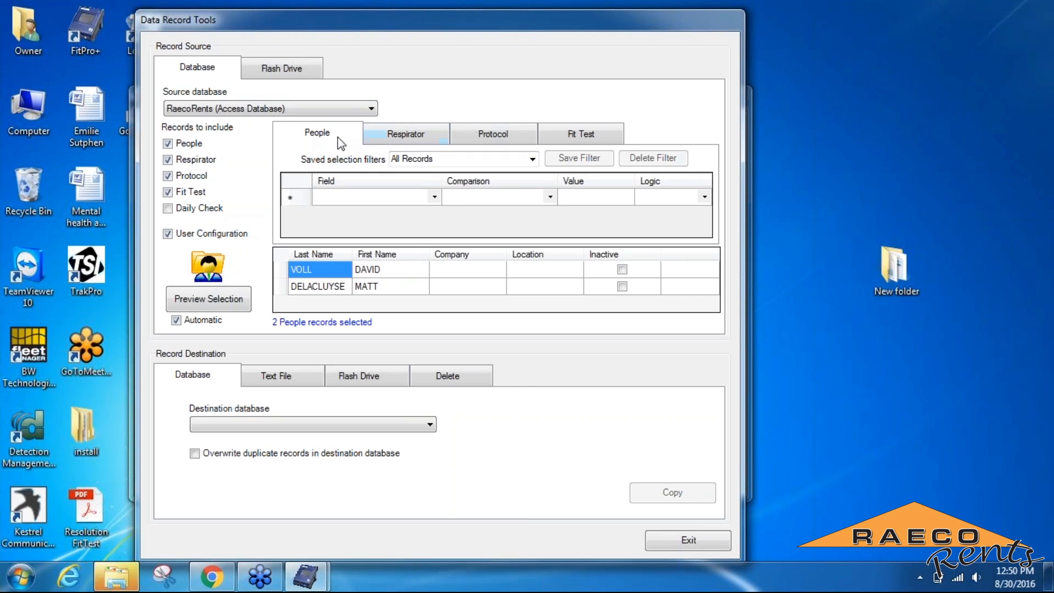
{"action": "left_click", "coordinate": [404, 134]}
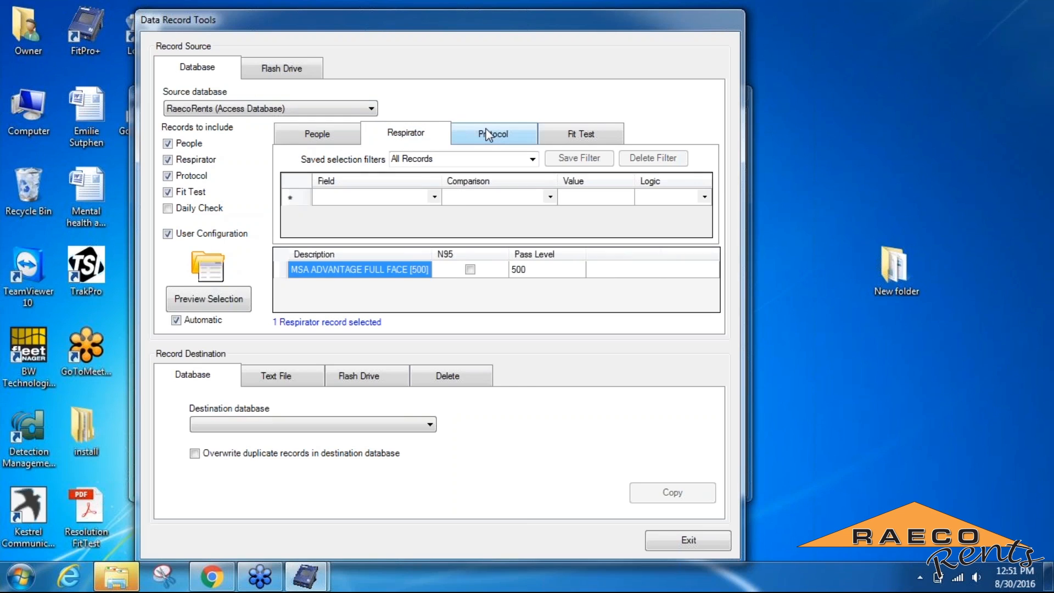
{"action": "left_click", "coordinate": [492, 132]}
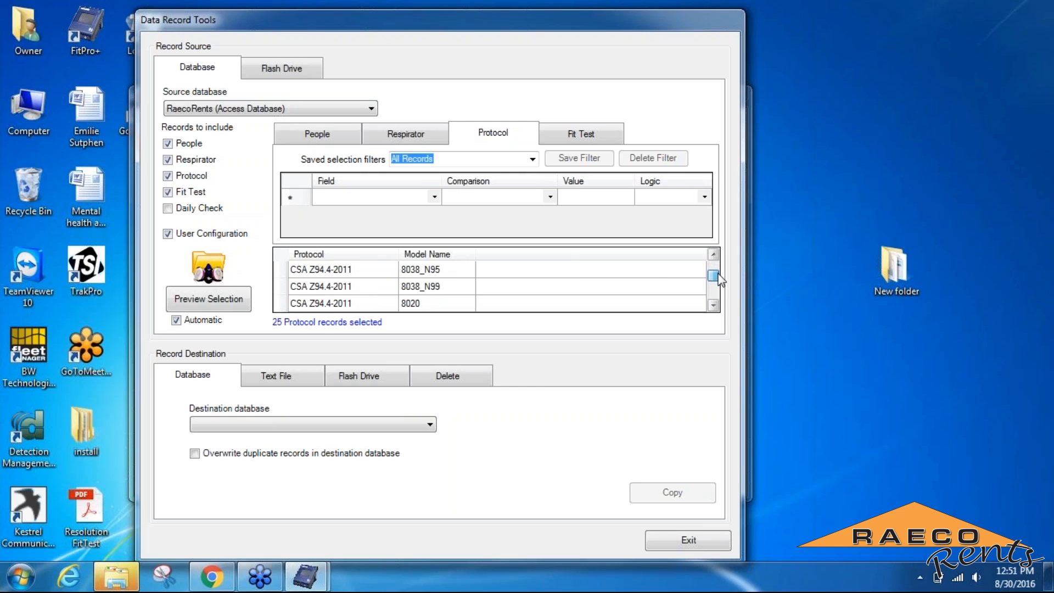
{"action": "left_click", "coordinate": [714, 307]}
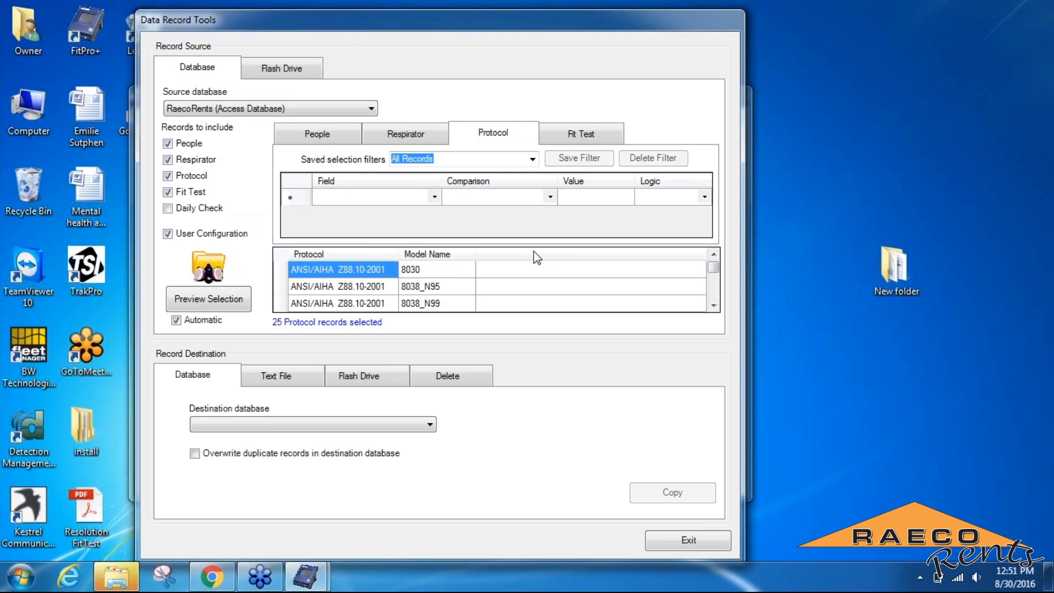
{"action": "mouse_move", "coordinate": [429, 237]}
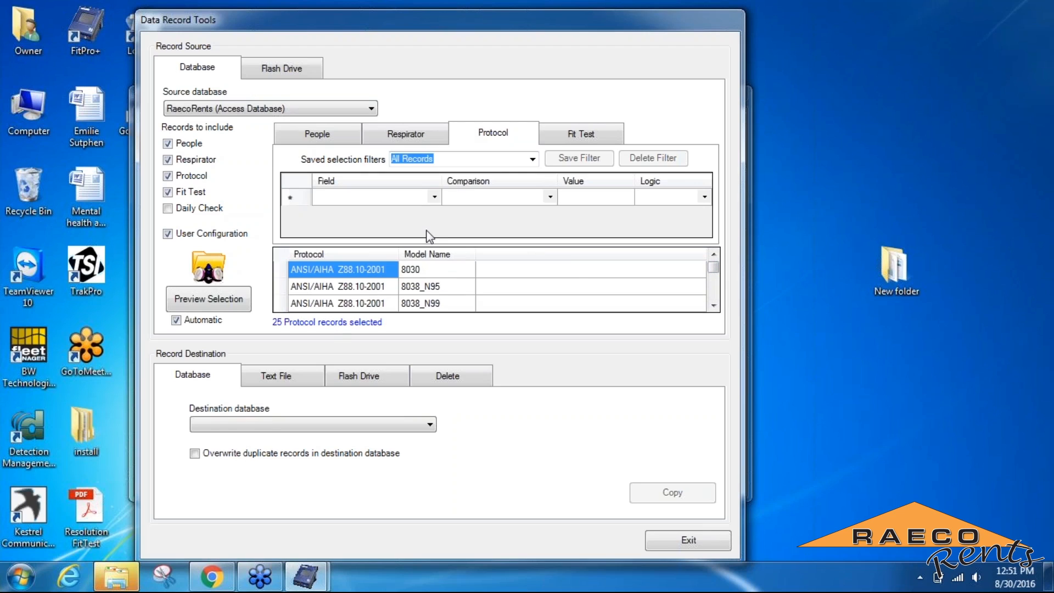
- Return to the people records and choose Flash Drive as the record destination
{"action": "left_click", "coordinate": [316, 133]}
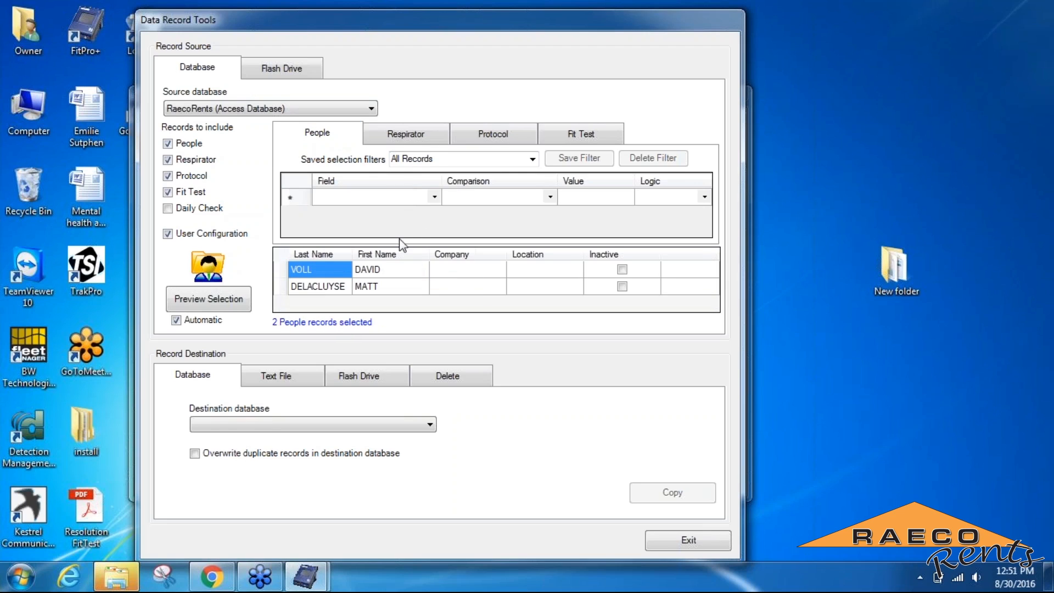
{"action": "left_click", "coordinate": [358, 376]}
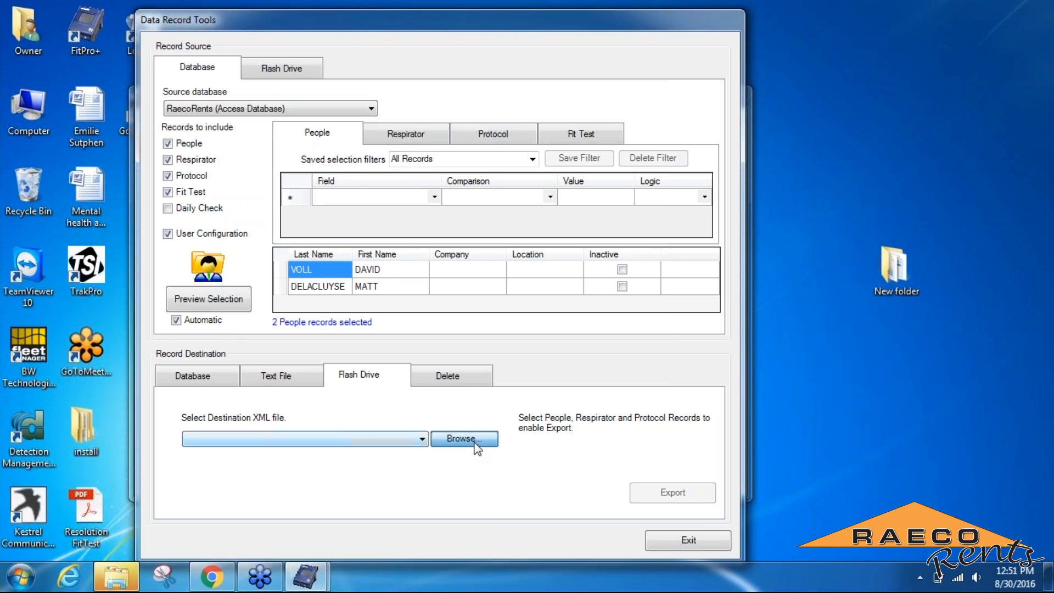
- Export the selected records to Portacount Database.xml on Removable Disk (F:)
{"action": "left_click", "coordinate": [463, 438]}
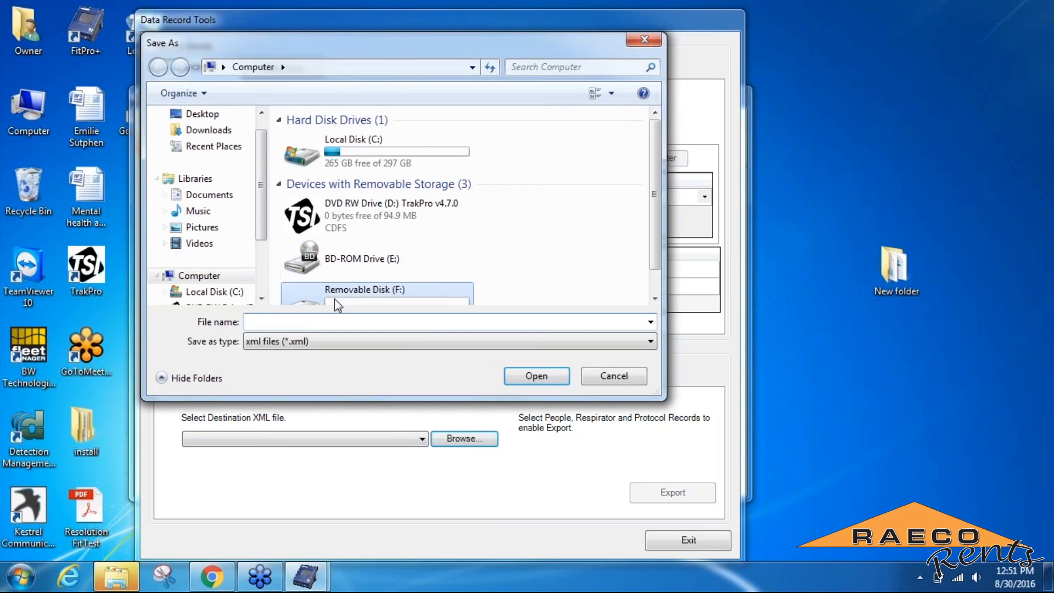
{"action": "double_click", "coordinate": [374, 289]}
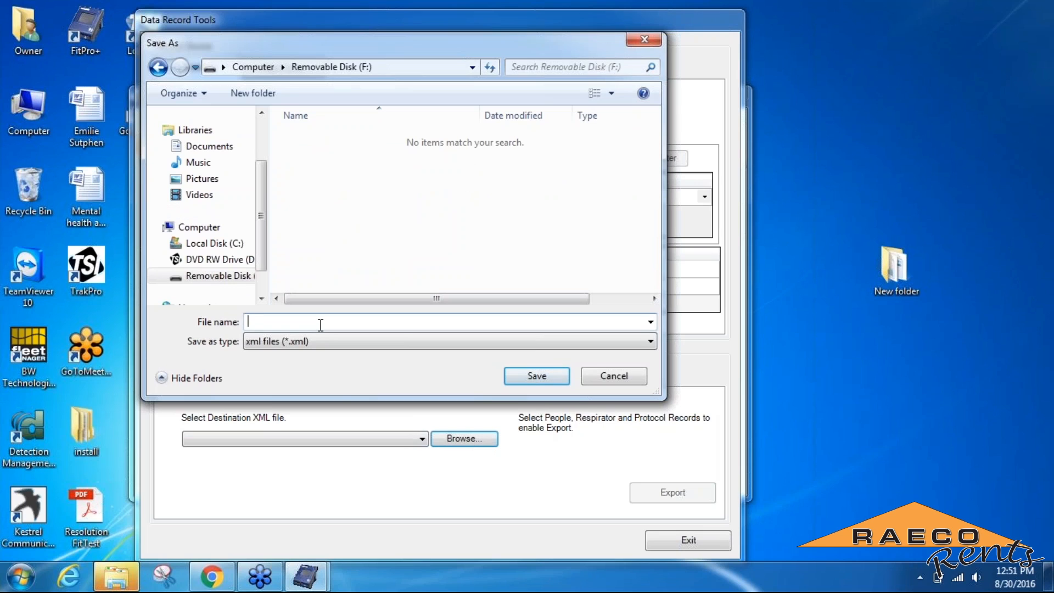
{"action": "type", "text": "Portacount Database"}
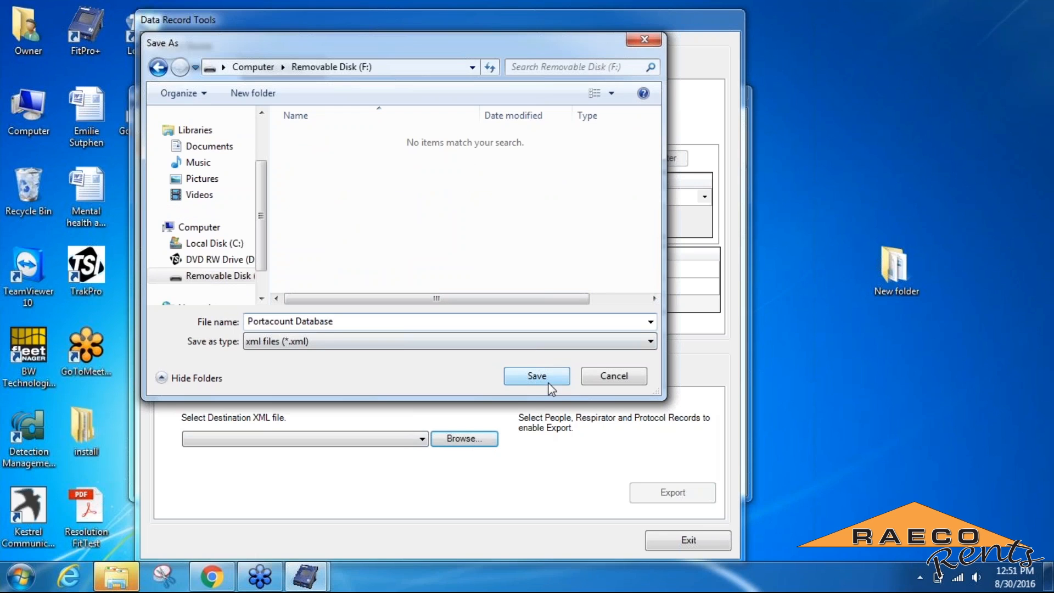
{"action": "left_click", "coordinate": [535, 376]}
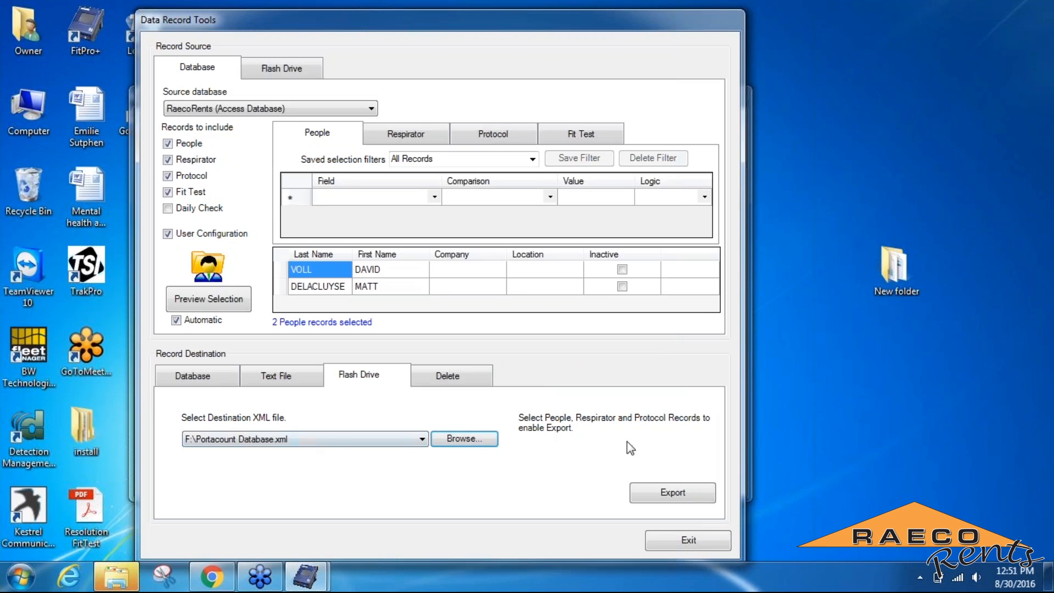
{"action": "left_click", "coordinate": [671, 492]}
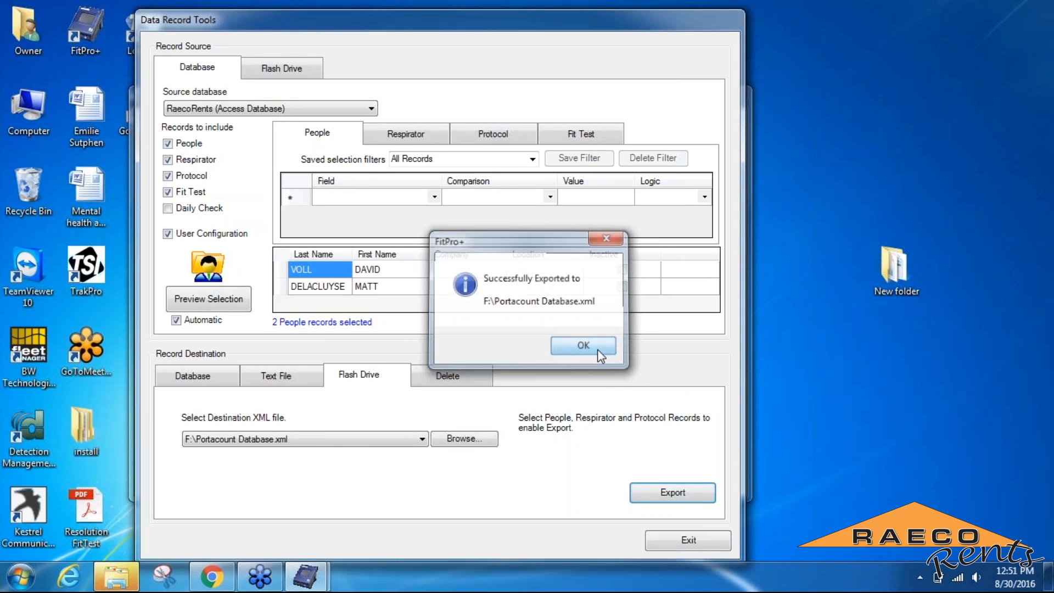
{"action": "left_click", "coordinate": [581, 345]}
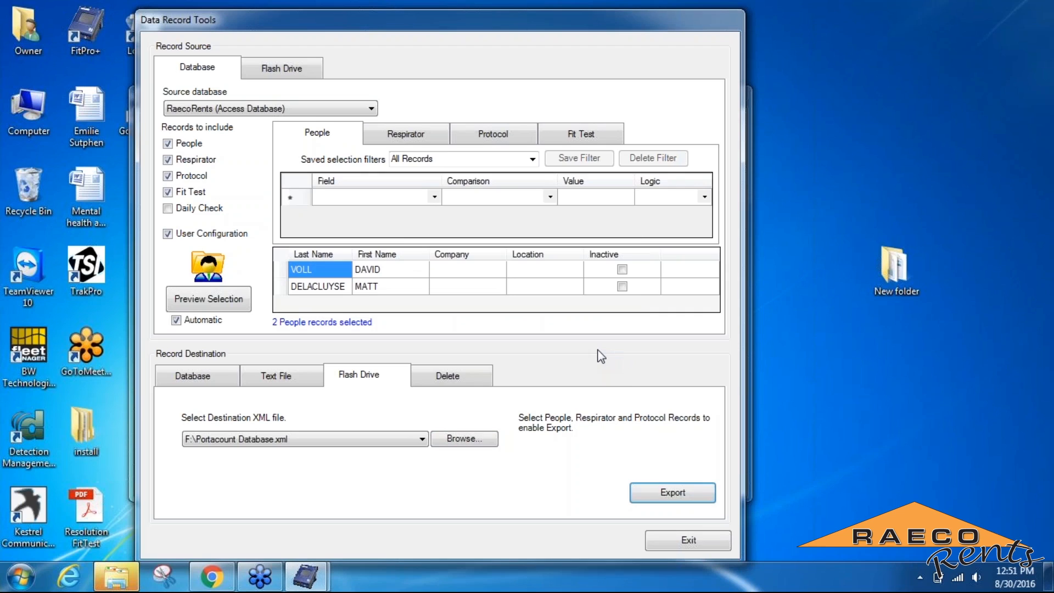
{"action": "mouse_move", "coordinate": [597, 352]}
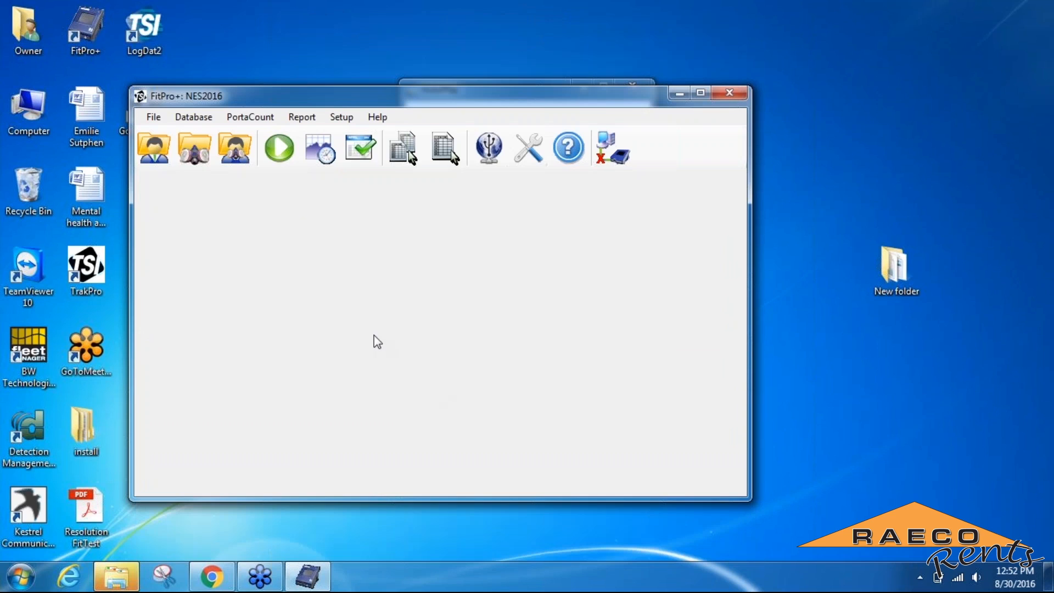
{"action": "mouse_move", "coordinate": [285, 244]}
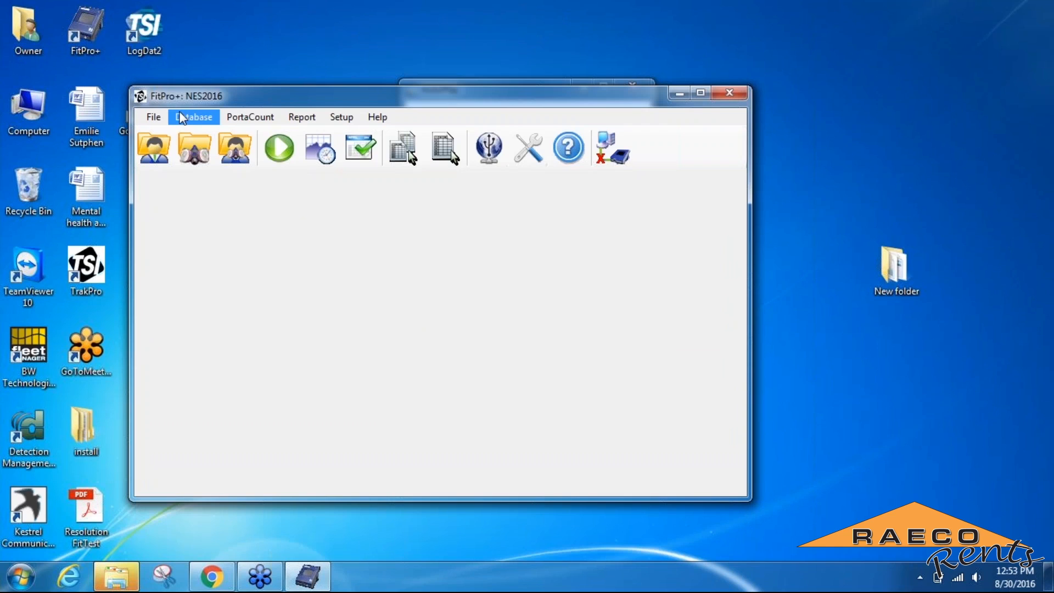
{"action": "mouse_move", "coordinate": [183, 120]}
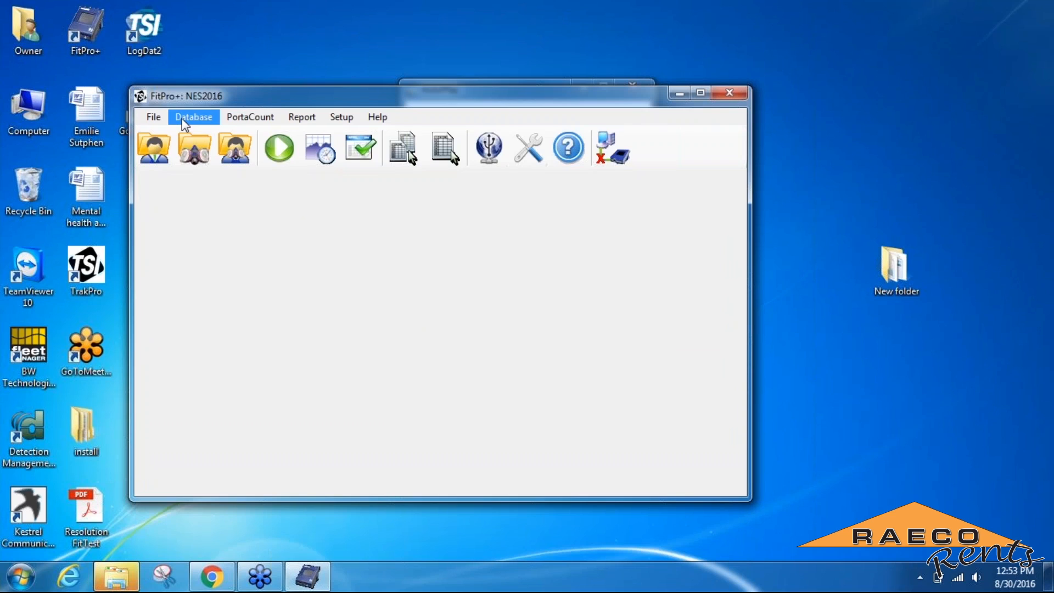
- Open the Database menu to reach Data Record Tools for NES2016
{"action": "left_click", "coordinate": [193, 117]}
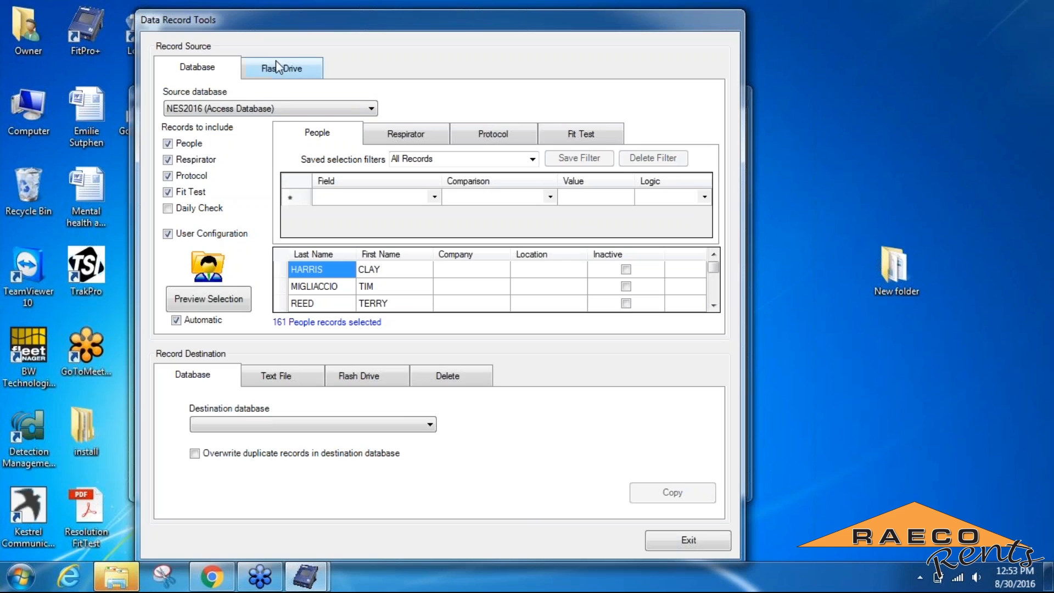
- Set Portacount Database.xml on the removable flash drive as the import source
{"action": "left_click", "coordinate": [282, 67]}
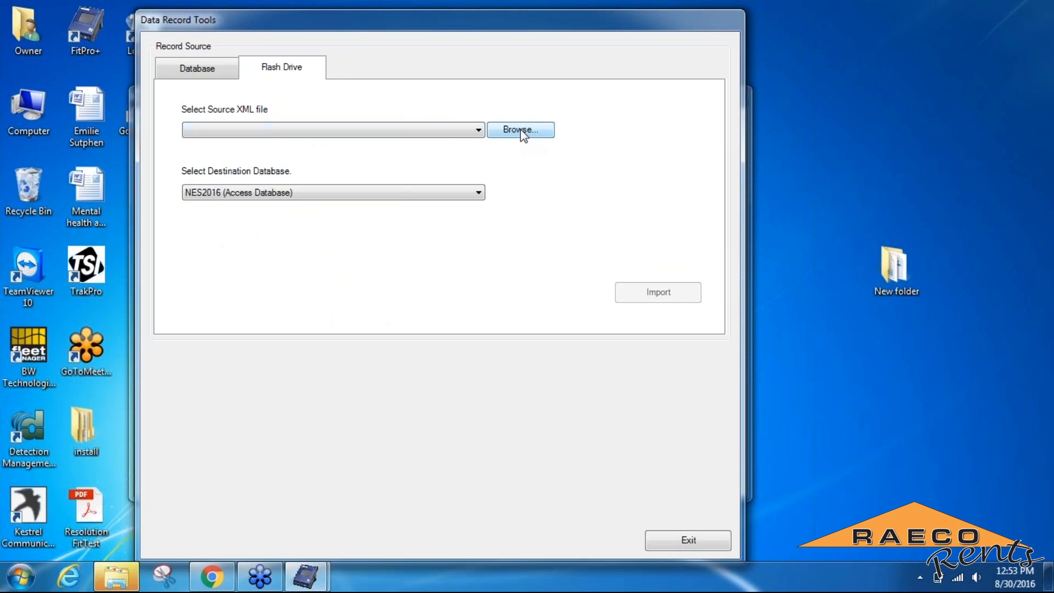
{"action": "left_click", "coordinate": [519, 129]}
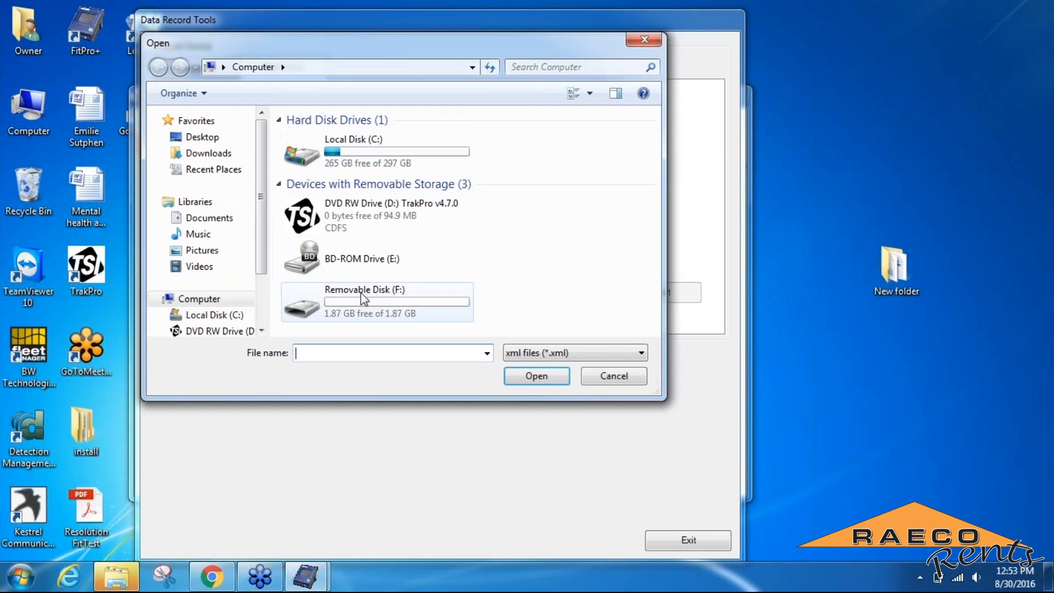
{"action": "double_click", "coordinate": [363, 301]}
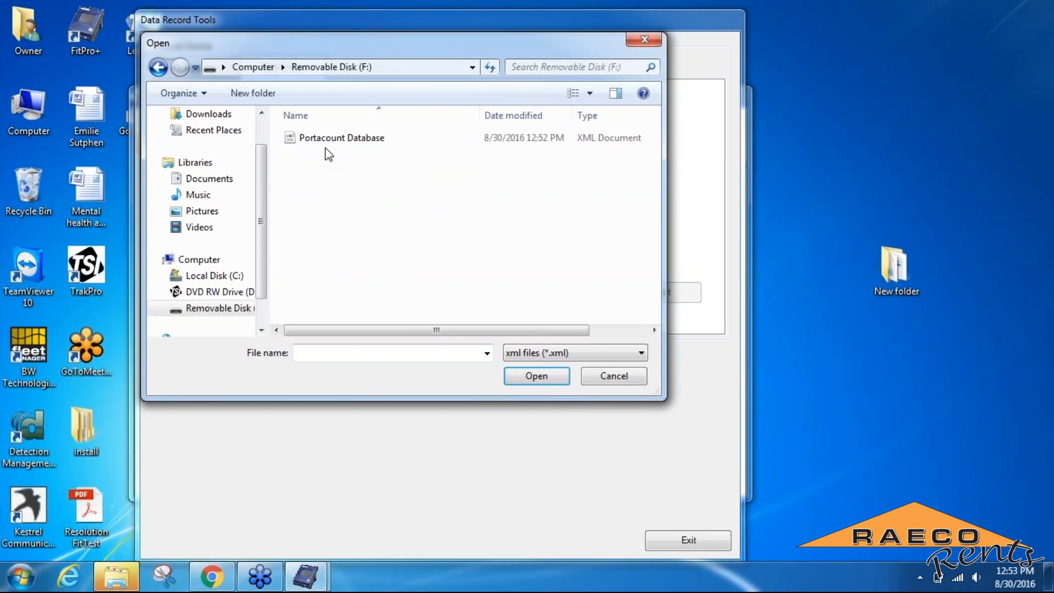
{"action": "left_click", "coordinate": [340, 137]}
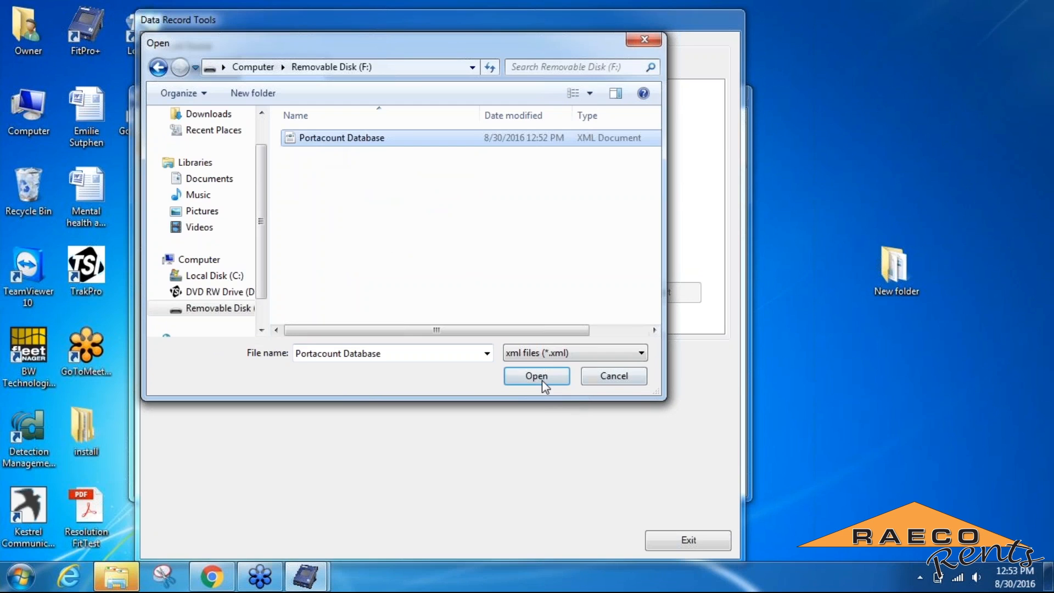
{"action": "left_click", "coordinate": [536, 376]}
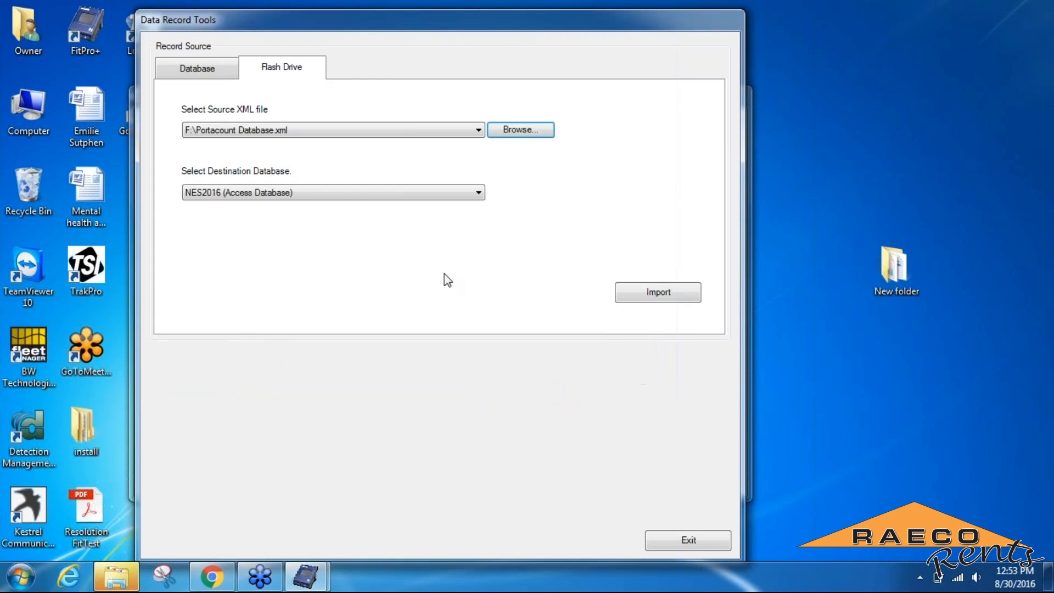
- Choose RaecoRents as the destination database for the import
{"action": "left_click", "coordinate": [477, 194]}
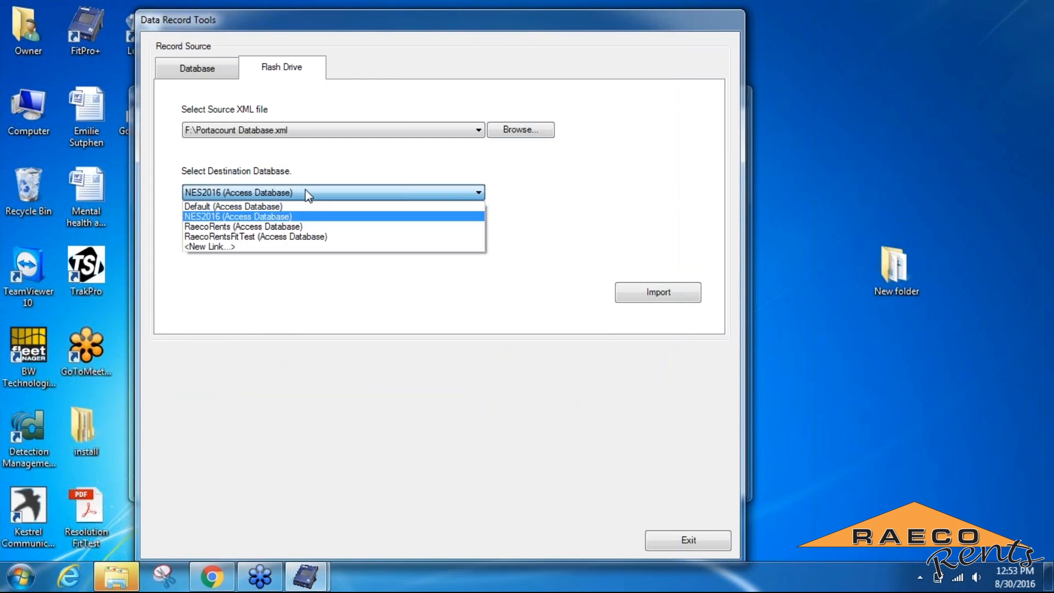
{"action": "left_click", "coordinate": [241, 226]}
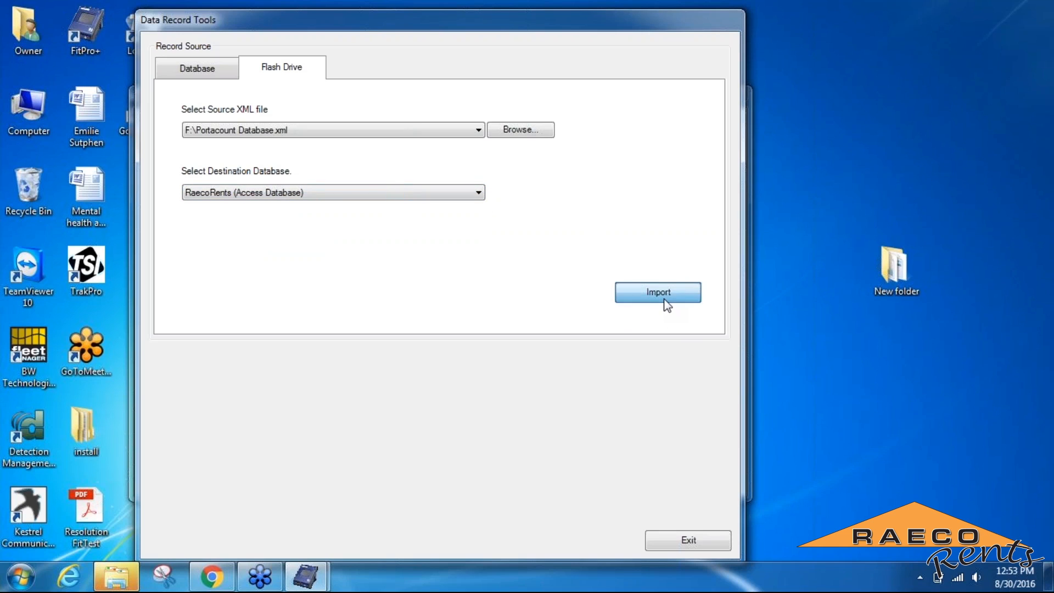
- Import the Portacount Database.xml flash drive records into RaecoRents and acknowledge the success messages
{"action": "left_click", "coordinate": [657, 292]}
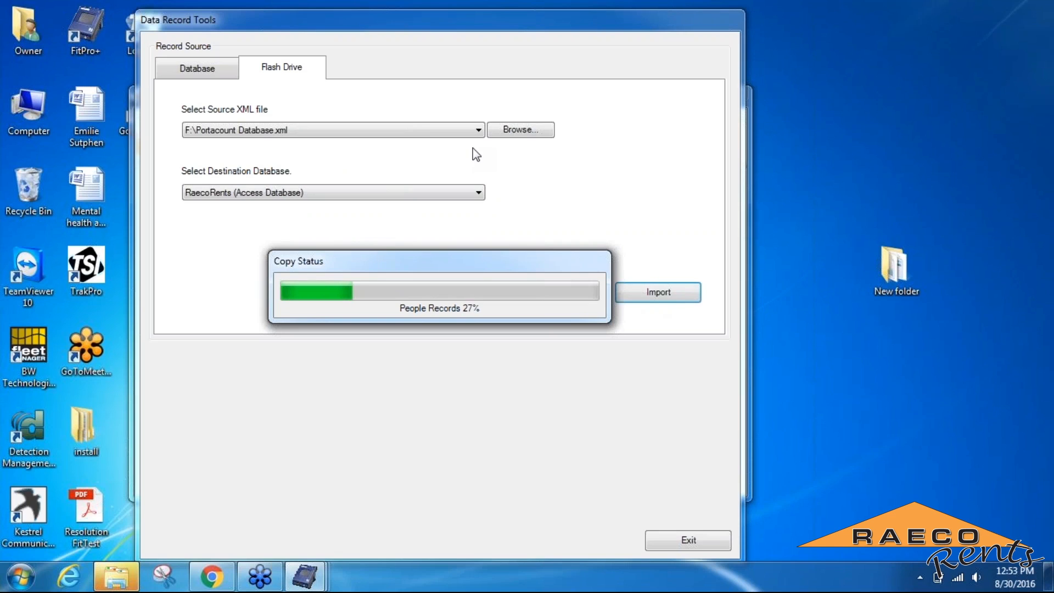
{"action": "mouse_move", "coordinate": [648, 238]}
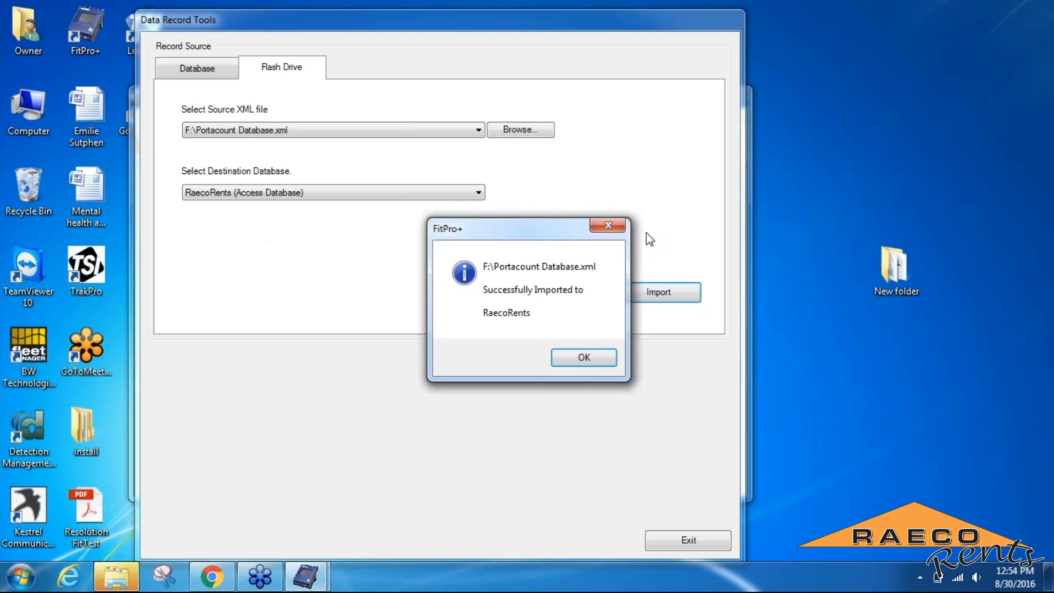
{"action": "left_click", "coordinate": [582, 357]}
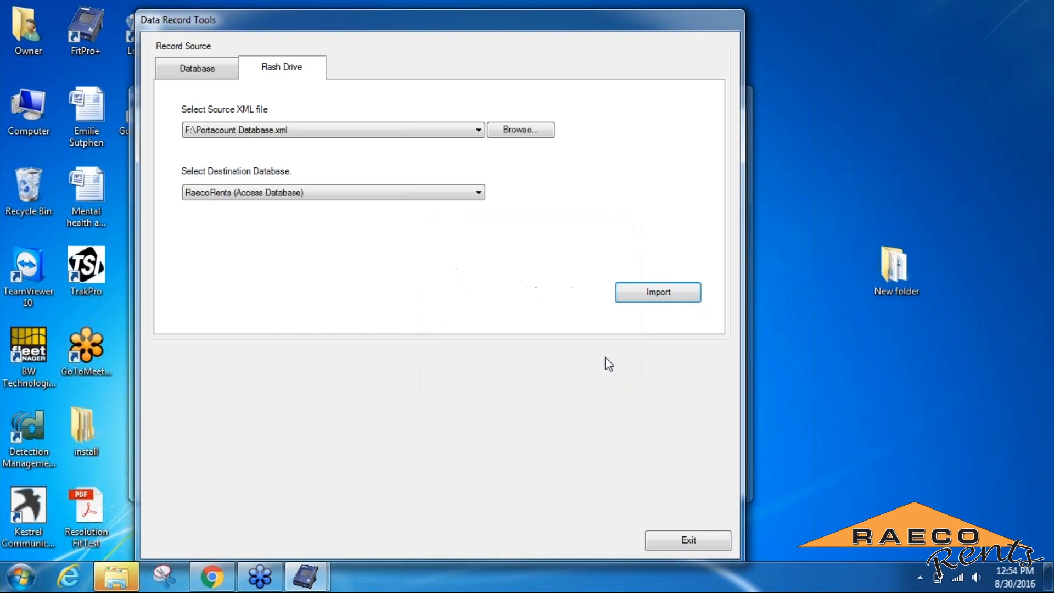
{"action": "left_click", "coordinate": [657, 292]}
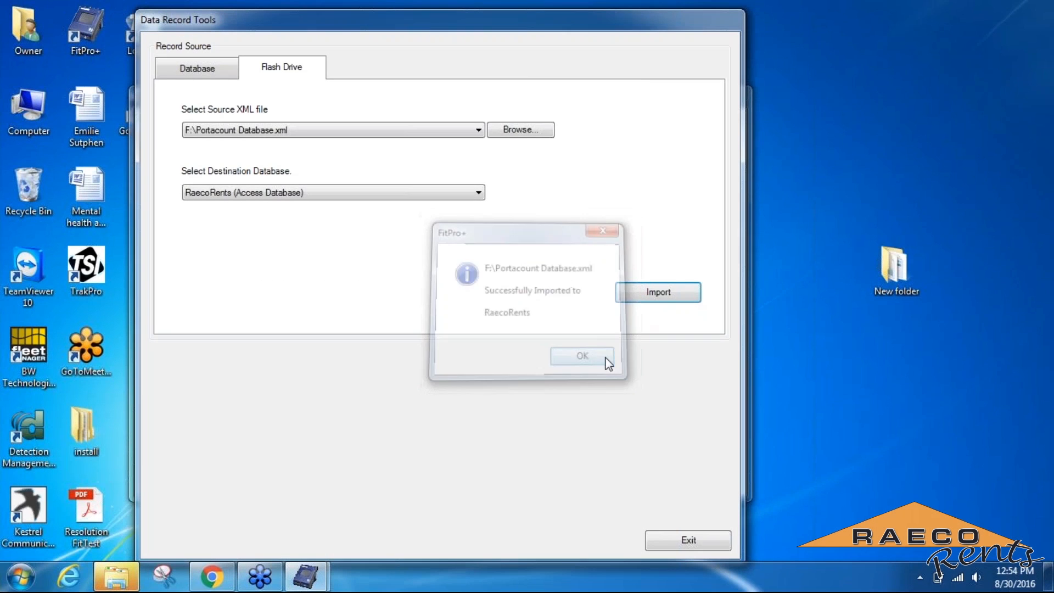
{"action": "left_click", "coordinate": [581, 356]}
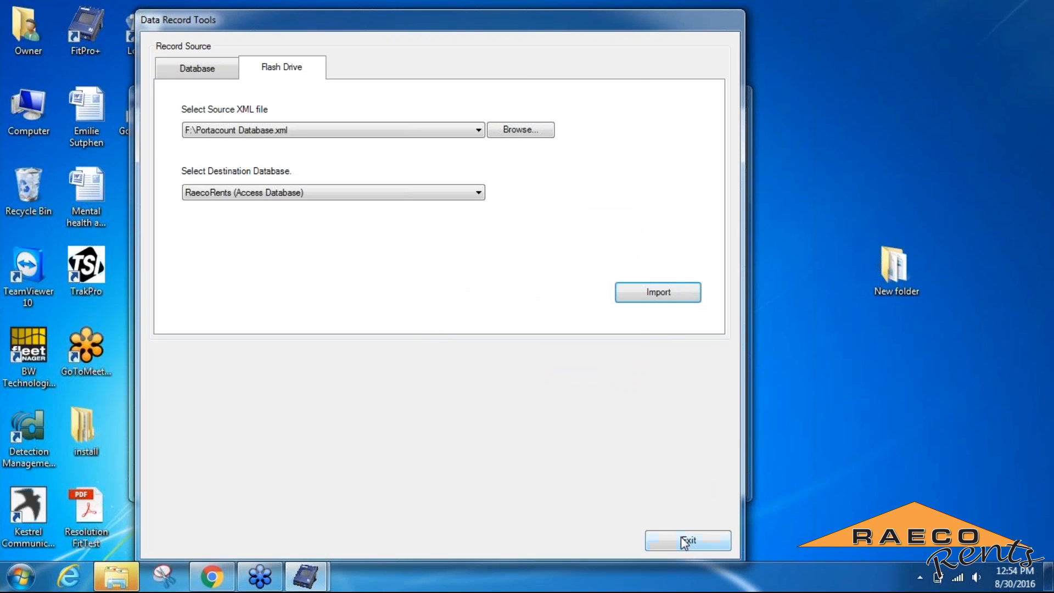
- Exit the data record tools to return to the main NES2016 window
{"action": "left_click", "coordinate": [687, 540]}
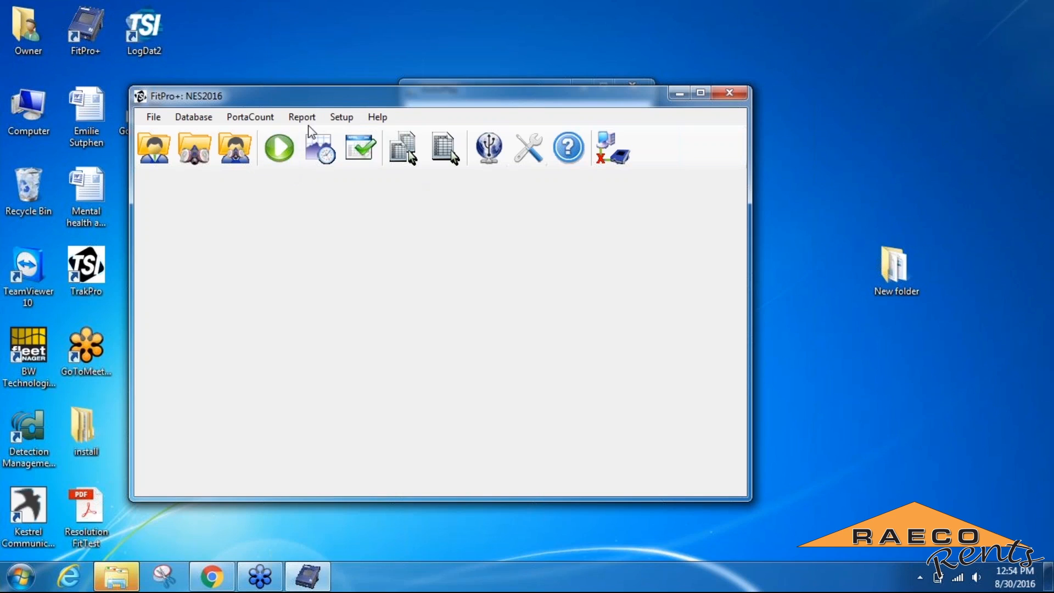
- Select the Fit Test Report for NES2016 (28 records) via Report > Select Report and view its preview
{"action": "left_click", "coordinate": [300, 116]}
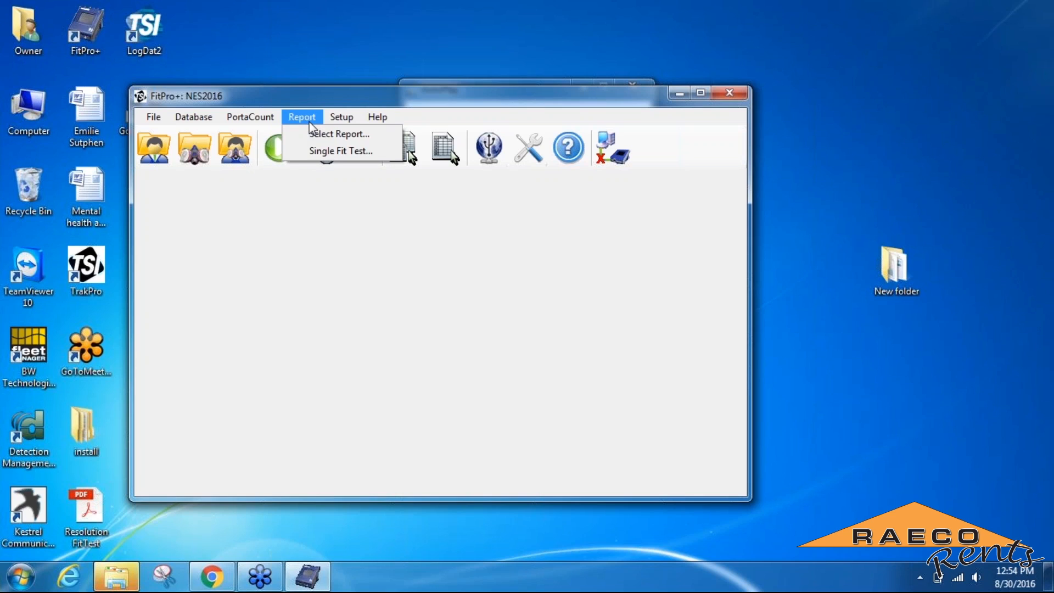
{"action": "mouse_move", "coordinate": [339, 134]}
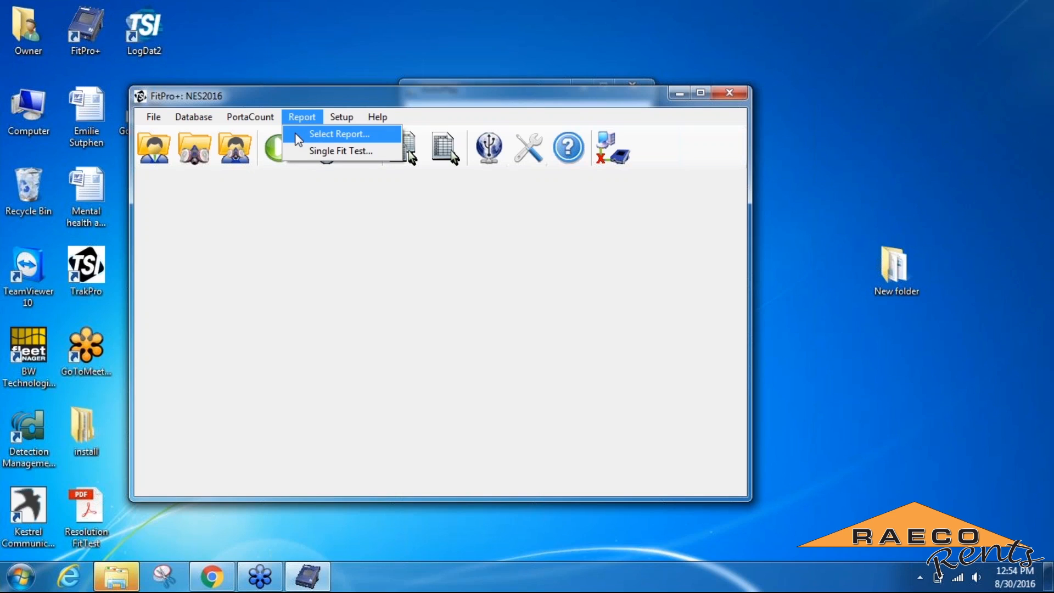
{"action": "left_click", "coordinate": [339, 134]}
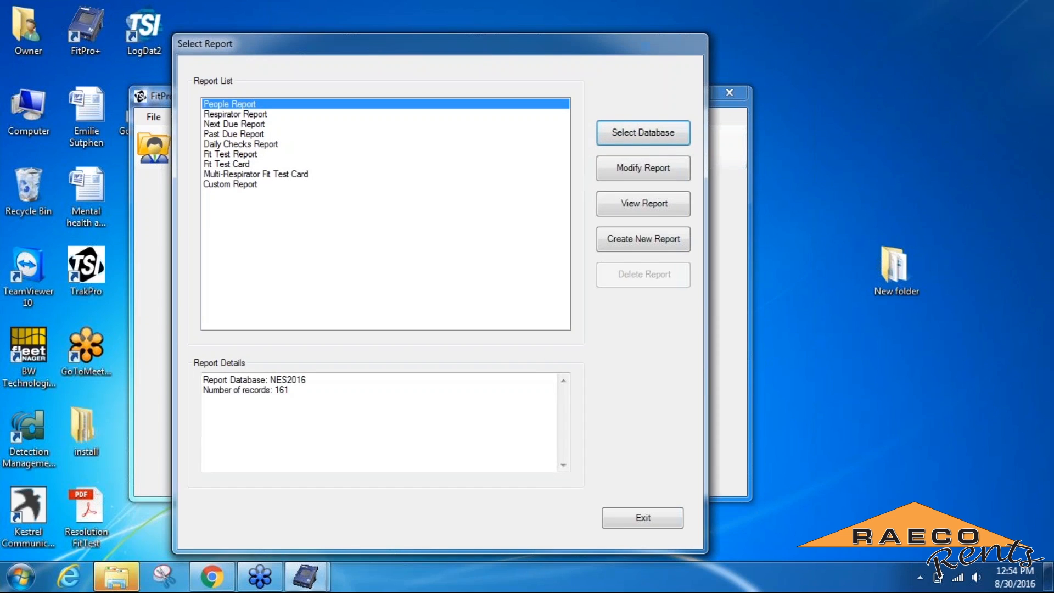
{"action": "left_click", "coordinate": [230, 154]}
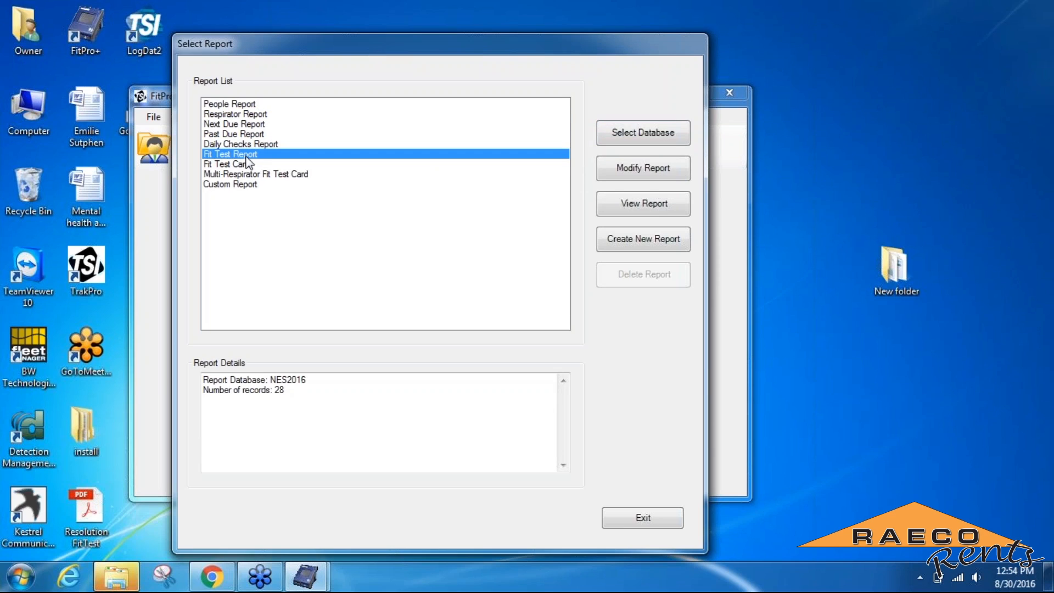
{"action": "mouse_move", "coordinate": [189, 377]}
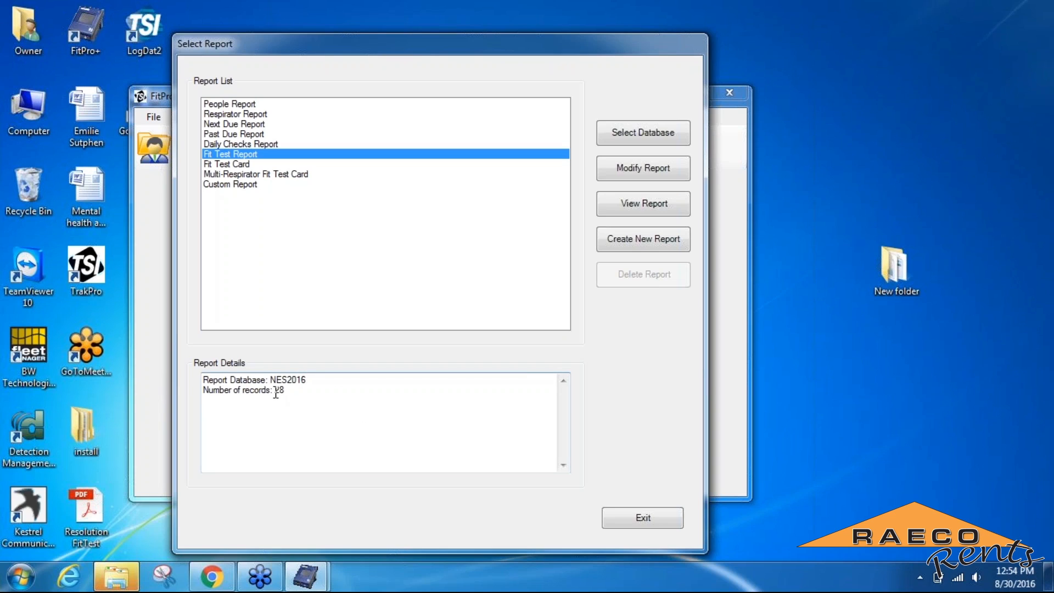
{"action": "double_click", "coordinate": [279, 389]}
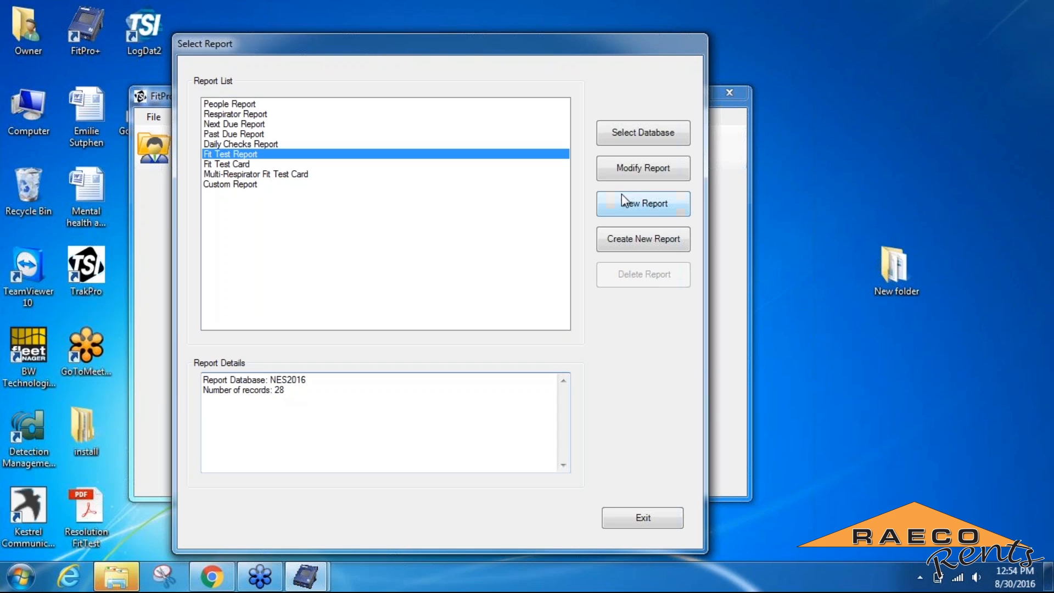
{"action": "left_click", "coordinate": [642, 203]}
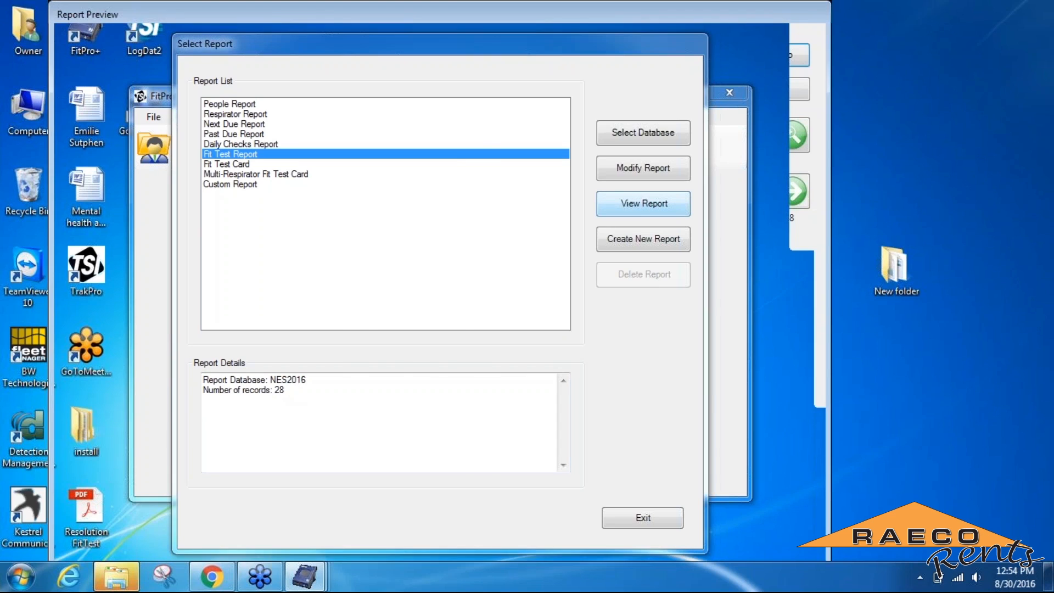
- Advance the report preview to record 2 of 28 and bring up the Print dialog
{"action": "left_click", "coordinate": [642, 203]}
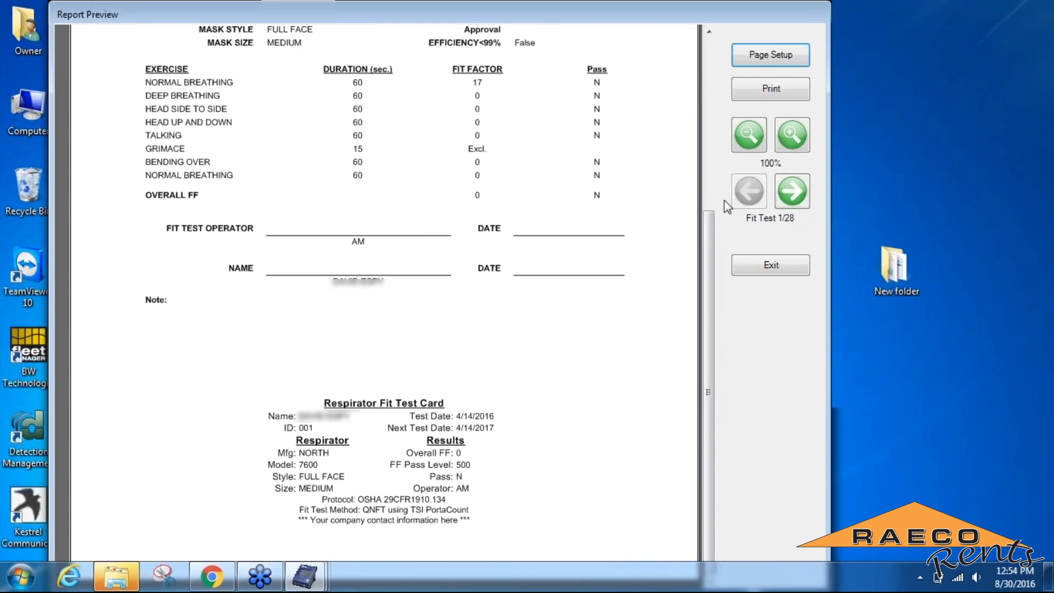
{"action": "left_click", "coordinate": [792, 190]}
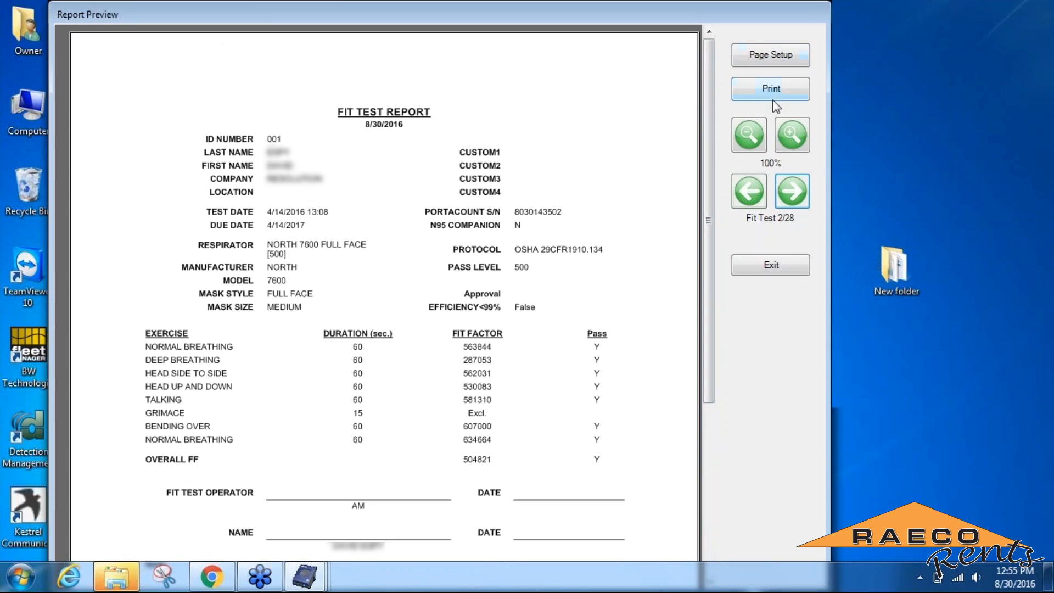
{"action": "left_click", "coordinate": [770, 88]}
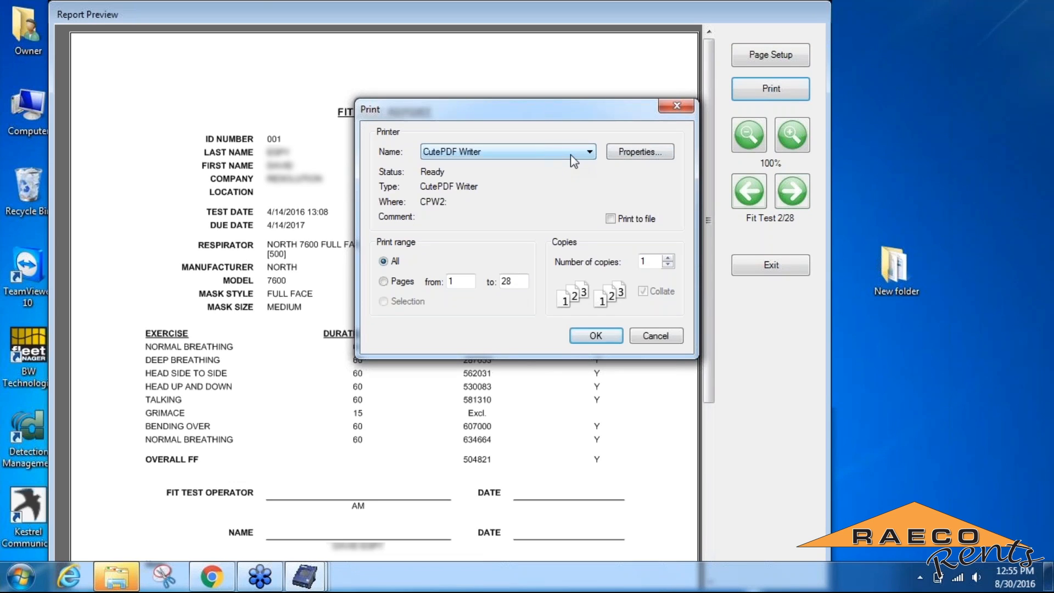
{"action": "mouse_move", "coordinate": [569, 160]}
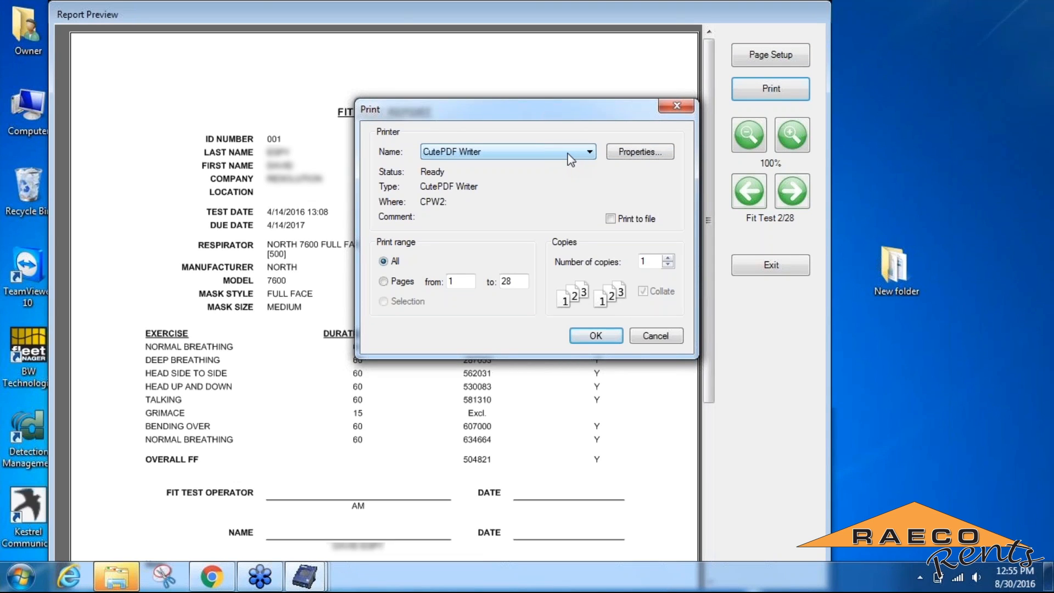
- Print all pages of the Fit Test Report to CutePDF Writer
{"action": "left_click", "coordinate": [588, 151]}
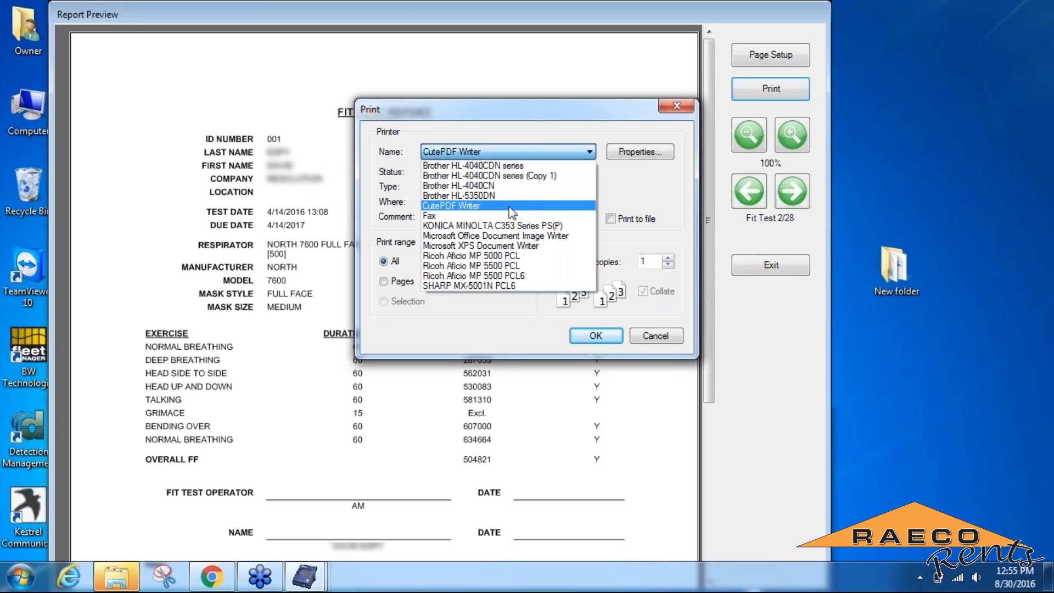
{"action": "mouse_move", "coordinate": [495, 244]}
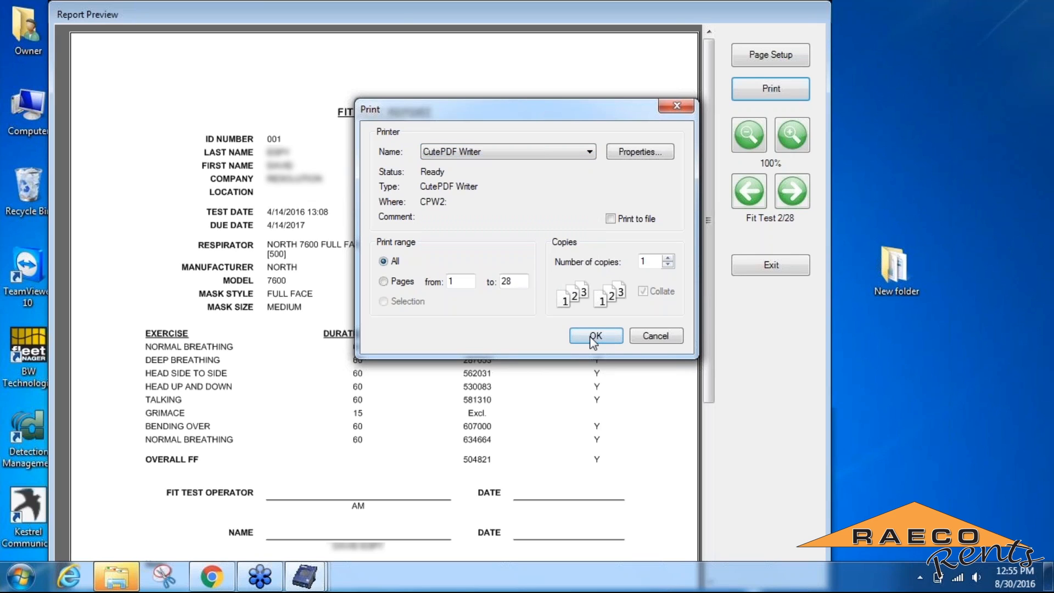
{"action": "left_click", "coordinate": [593, 336]}
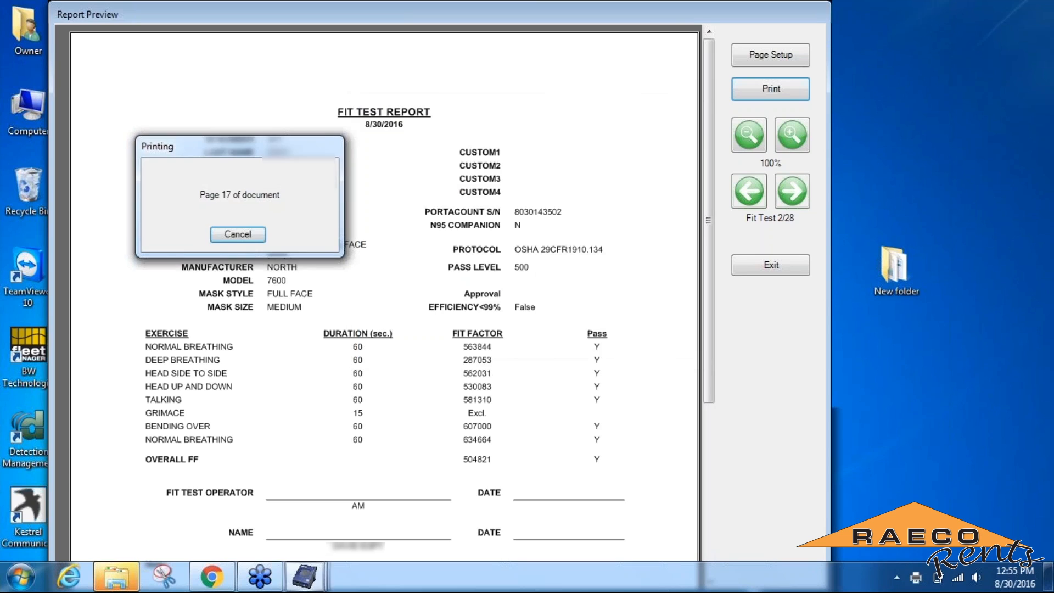